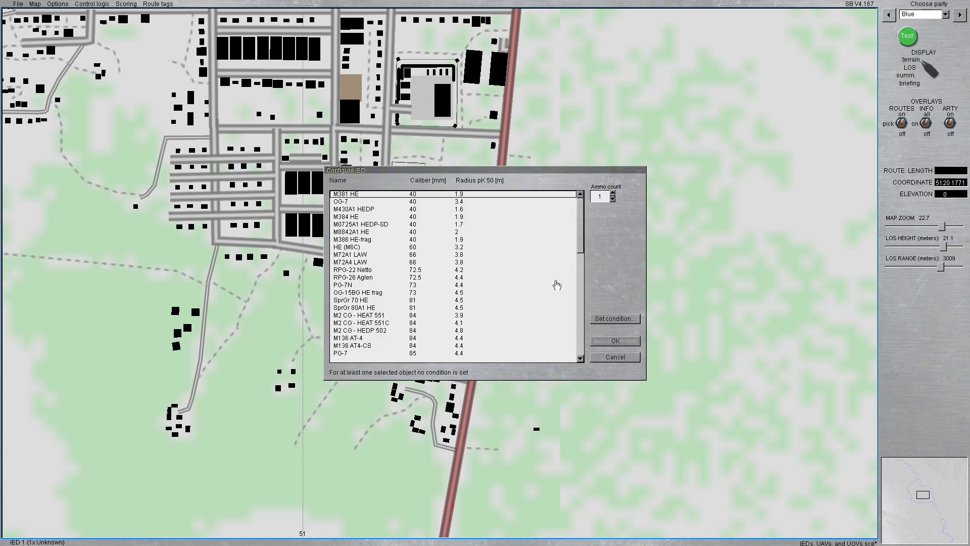
Move the Configure IED dialog aside, pick PG-7N, and set the 'trigger 1 is set' explosion condition.
{"action": "left_click_drag", "start_coordinate": [359, 171], "coordinate": [485, 144]}
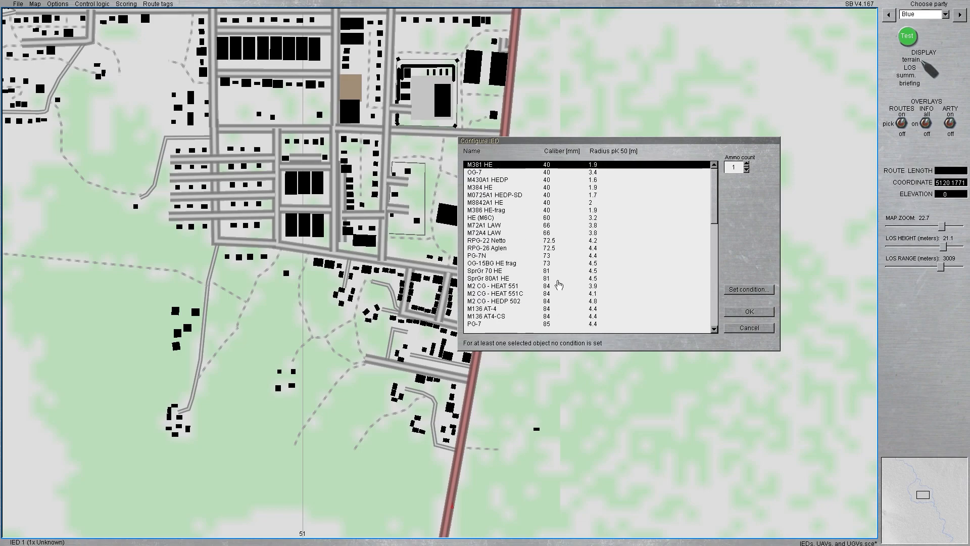
{"action": "left_click", "coordinate": [488, 256]}
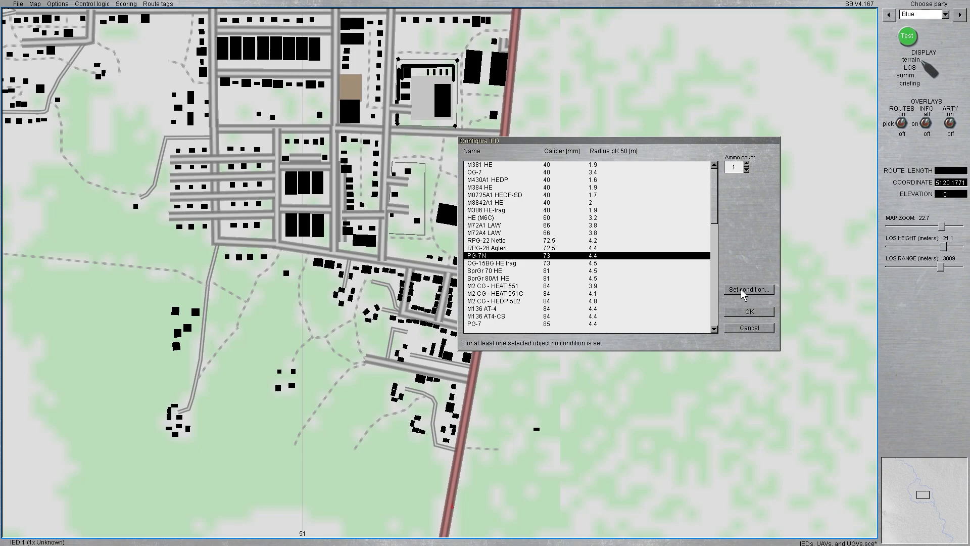
{"action": "left_click", "coordinate": [747, 290]}
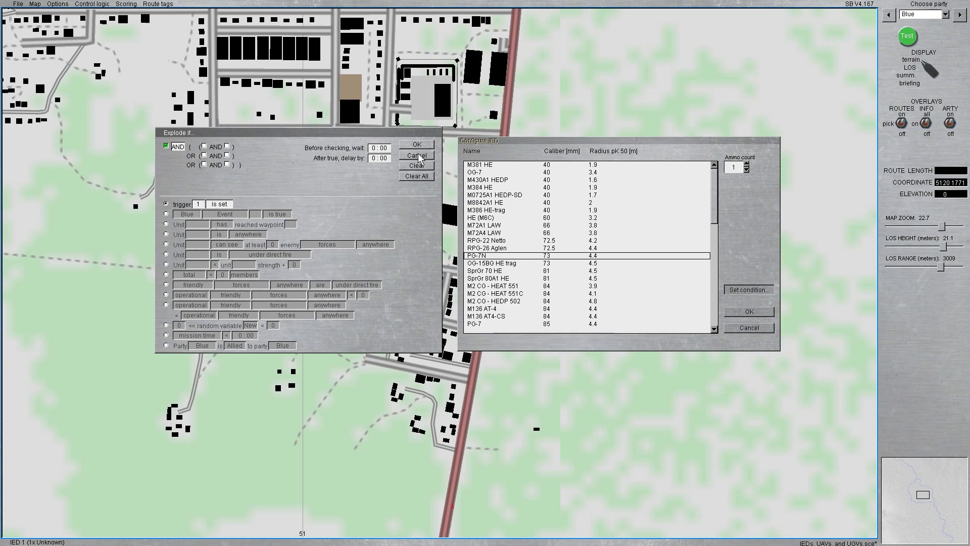
{"action": "left_click", "coordinate": [747, 311]}
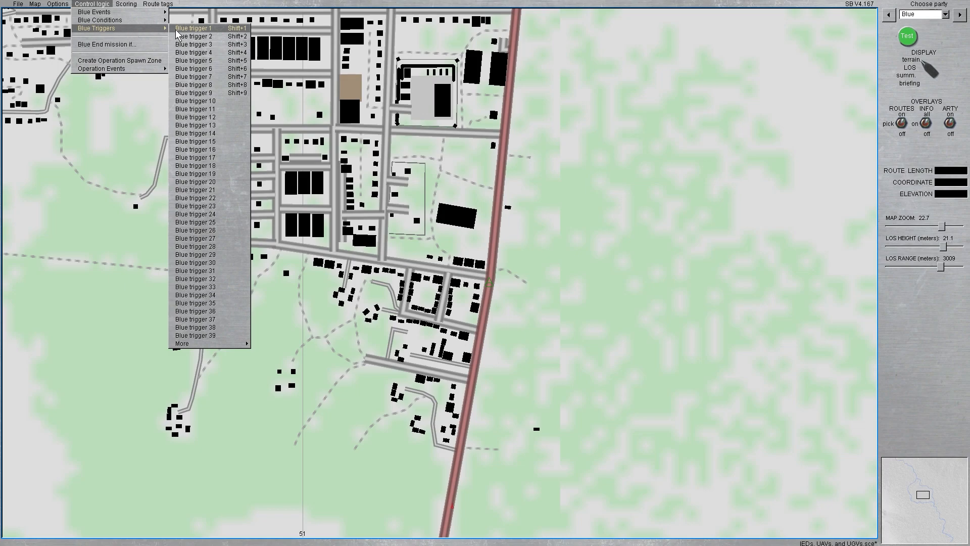
{"action": "left_click", "coordinate": [193, 27]}
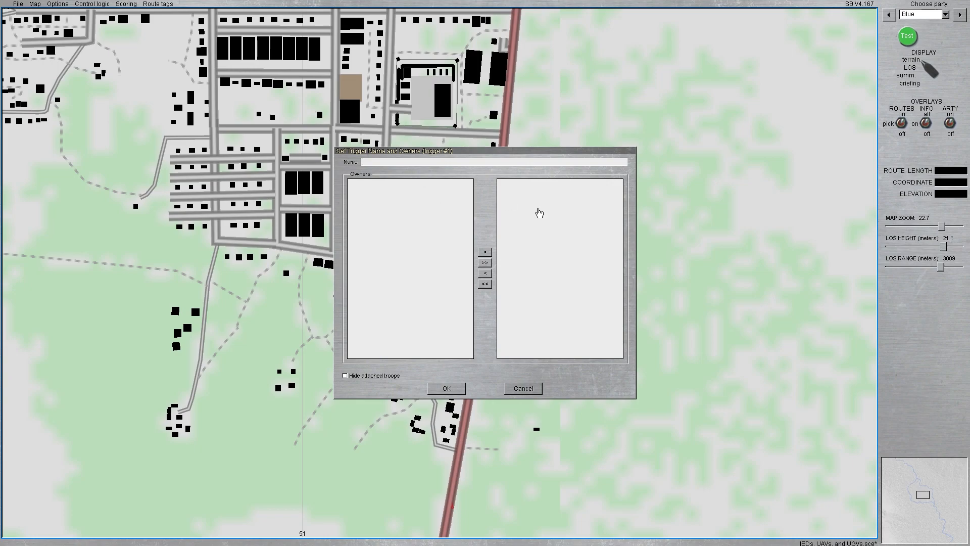
{"action": "type", "text": "Del"}
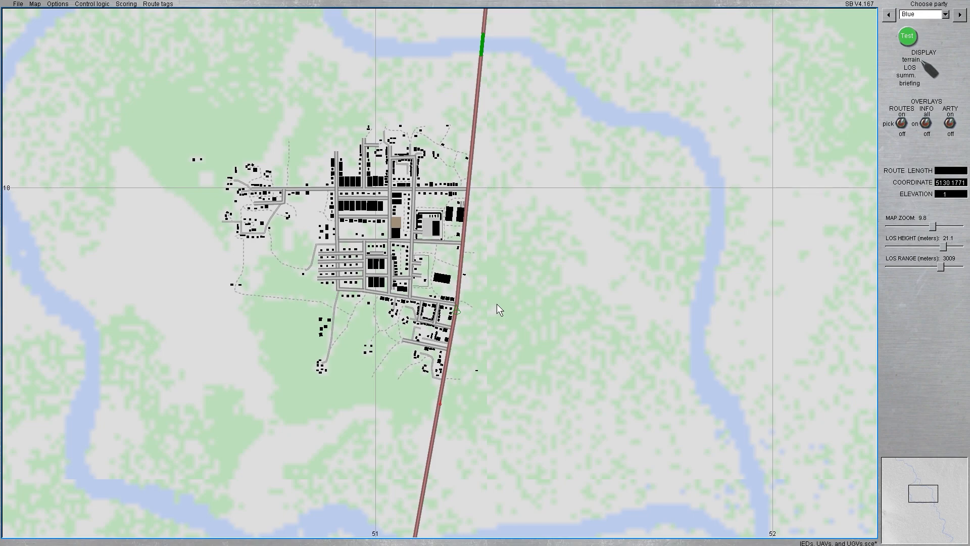
{"action": "mouse_move", "coordinate": [482, 269]}
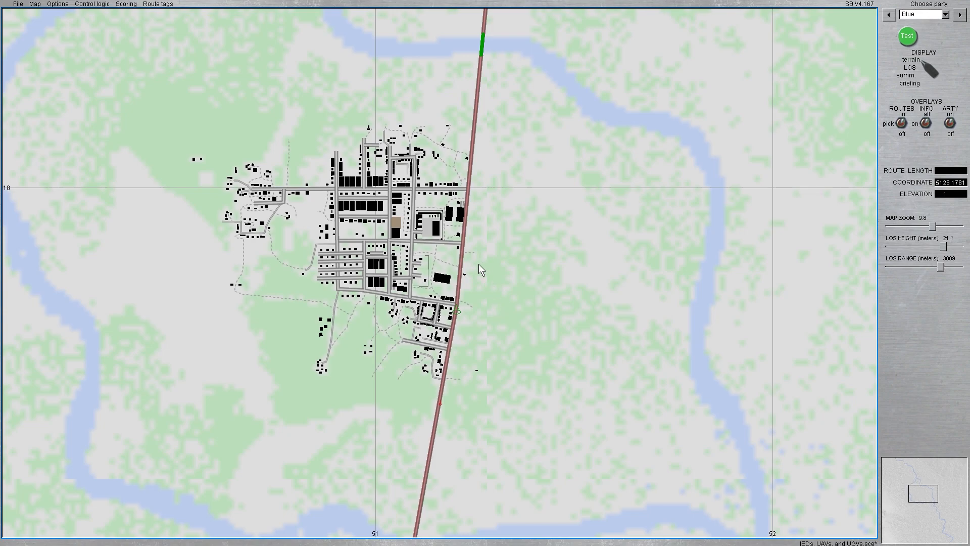
{"action": "mouse_move", "coordinate": [469, 251]}
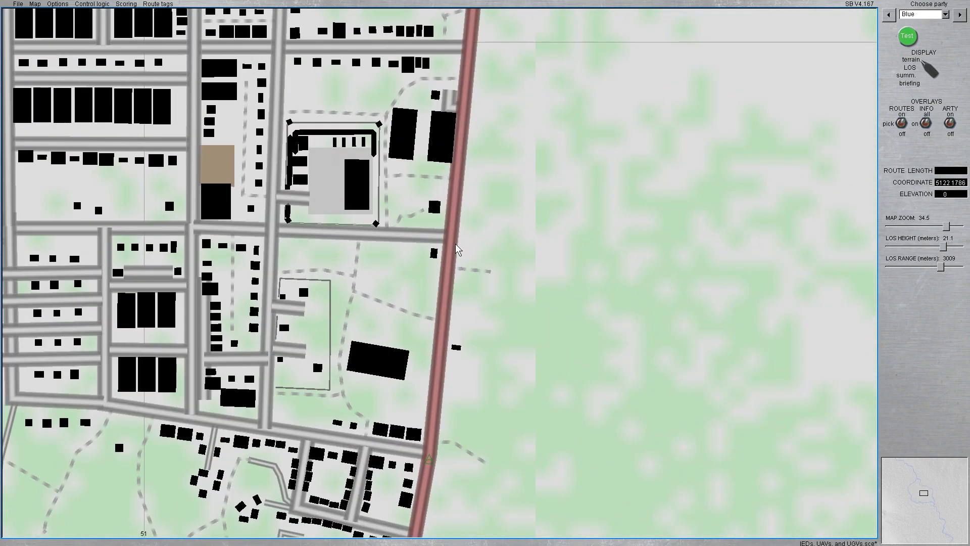
Place a new IED at the roadside spot with PG-7N and open its explosion conditions.
{"action": "right_click", "coordinate": [456, 250]}
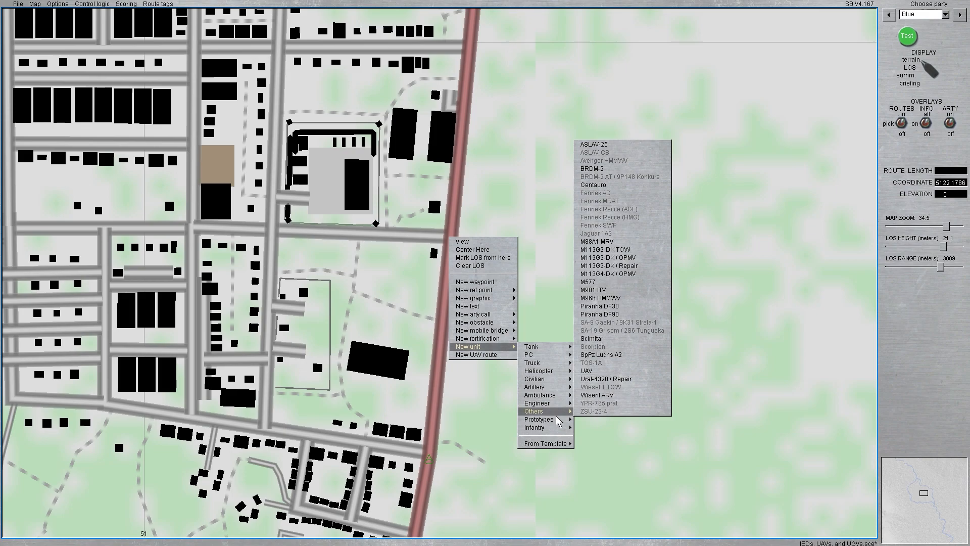
{"action": "mouse_move", "coordinate": [476, 322]}
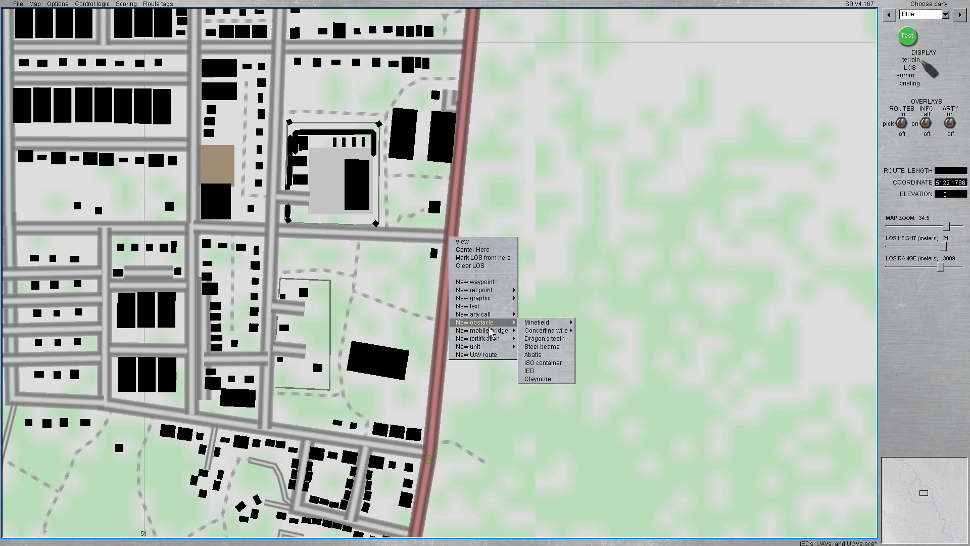
{"action": "mouse_move", "coordinate": [545, 370]}
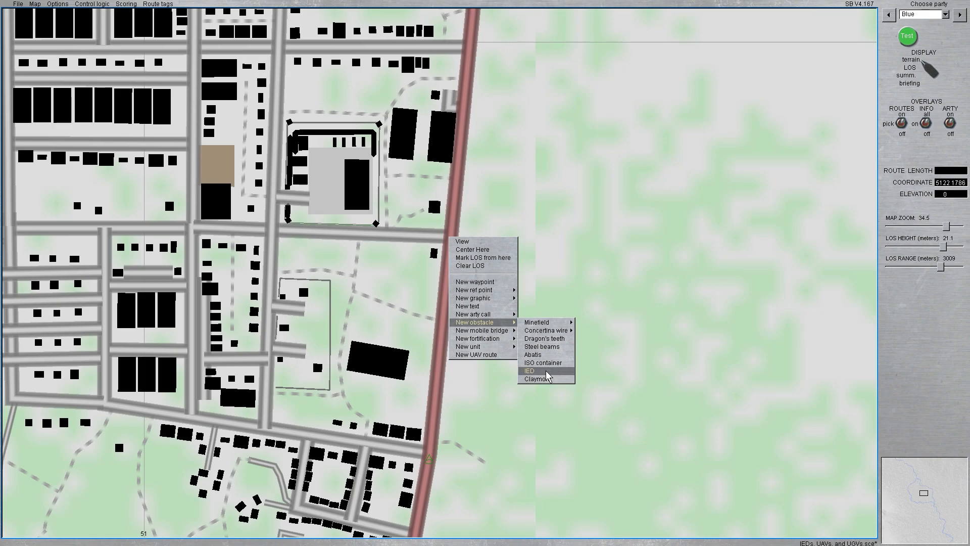
{"action": "left_click", "coordinate": [530, 370]}
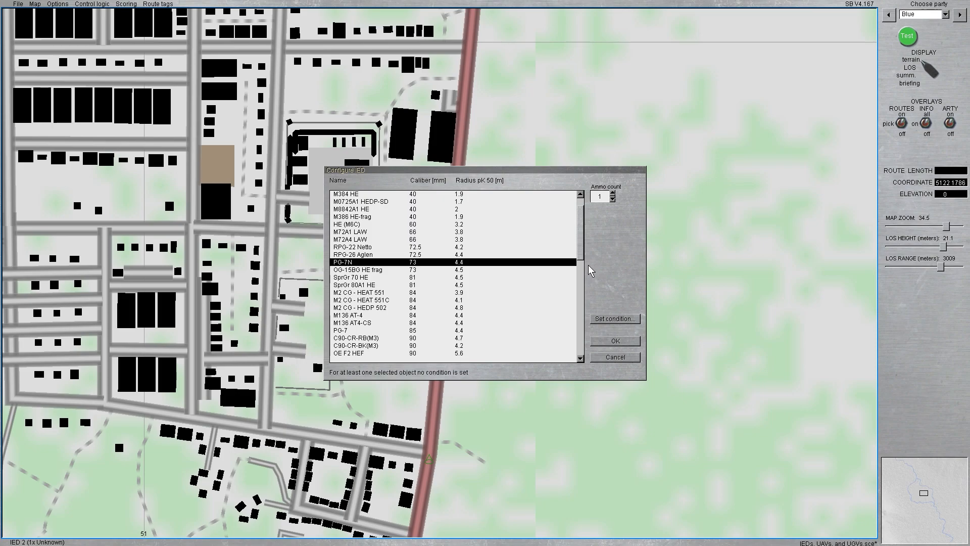
{"action": "mouse_move", "coordinate": [605, 284]}
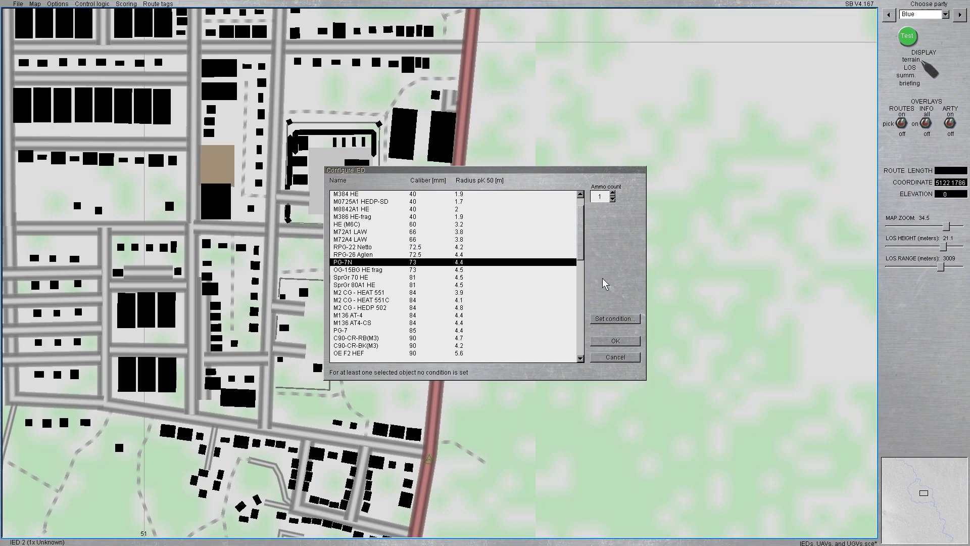
{"action": "left_click", "coordinate": [614, 318]}
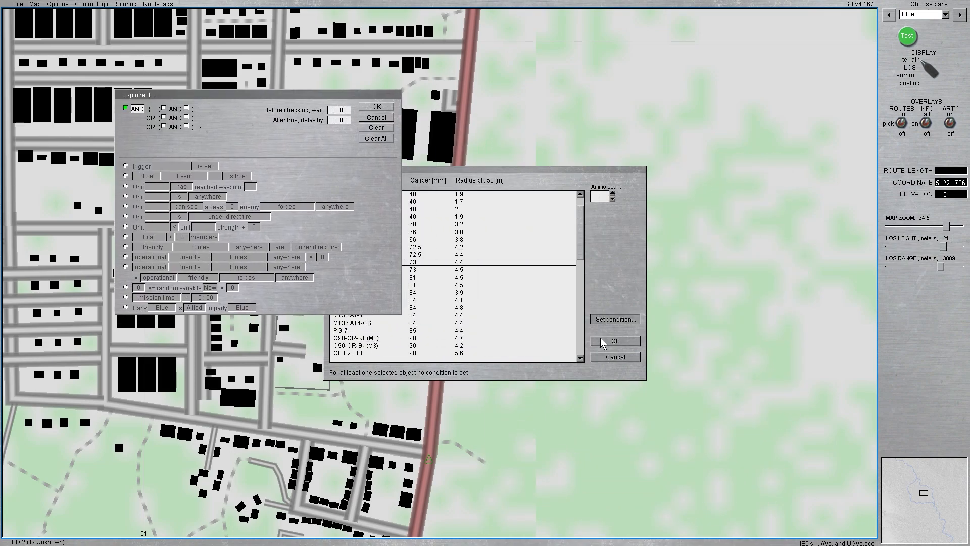
Confirm the second IED's setup and start a square region labelled IED 2 beside it.
{"action": "left_click", "coordinate": [615, 341]}
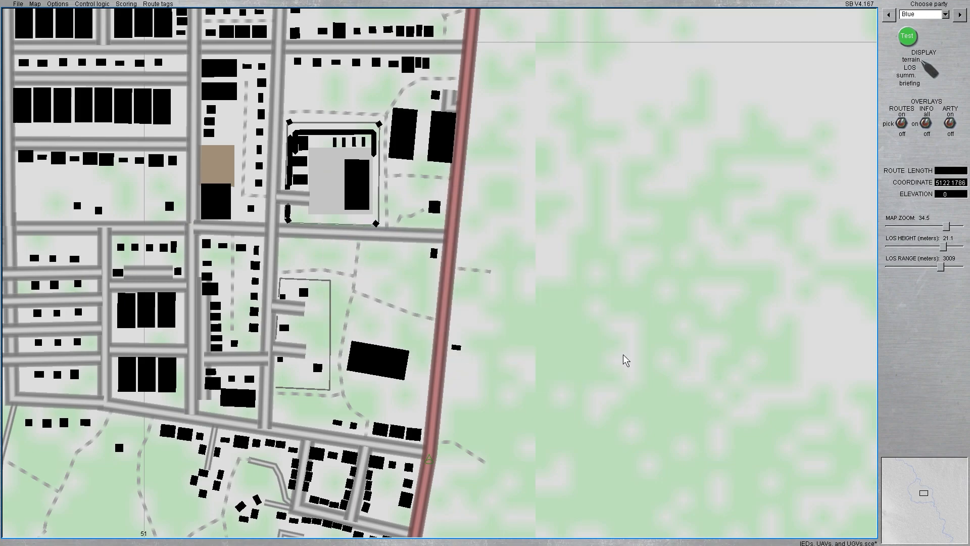
{"action": "mouse_move", "coordinate": [453, 240]}
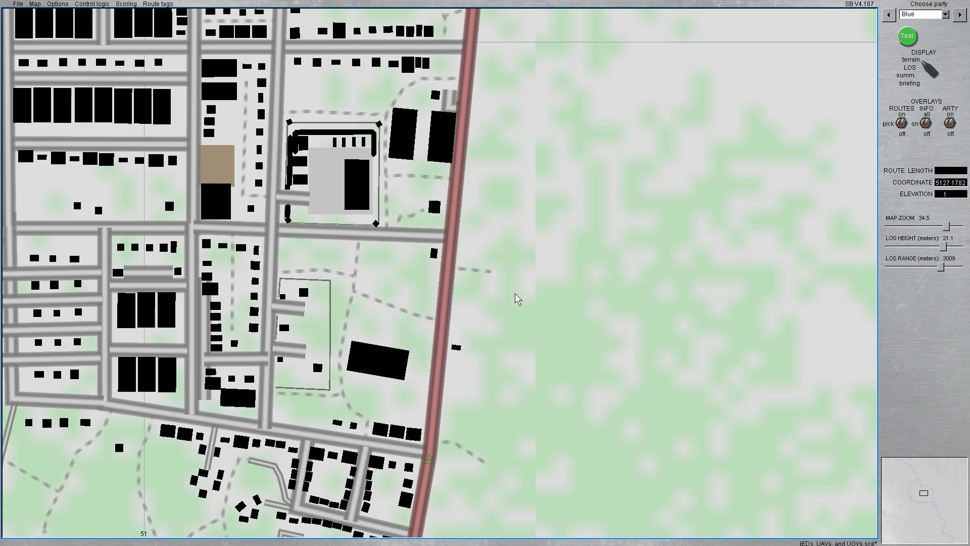
{"action": "right_click", "coordinate": [517, 299]}
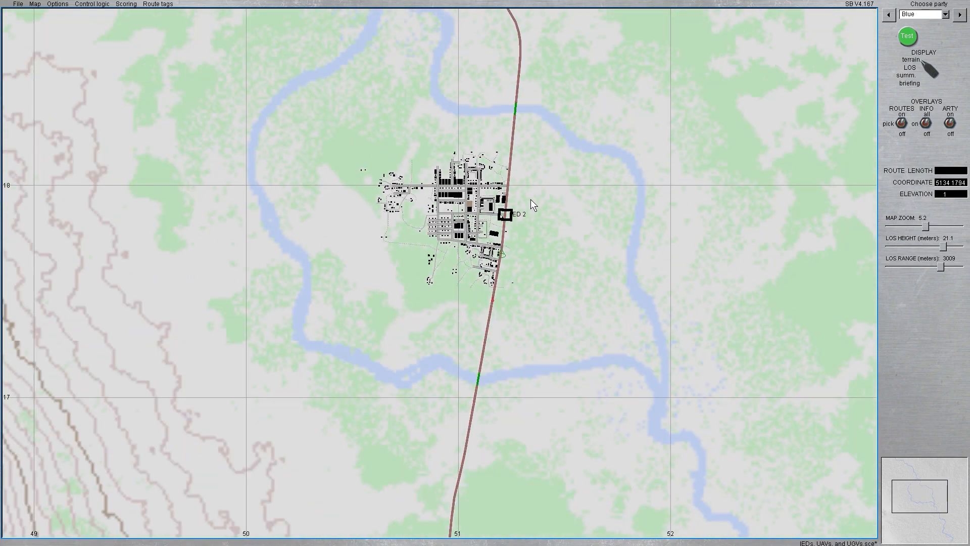
{"action": "mouse_move", "coordinate": [508, 215]}
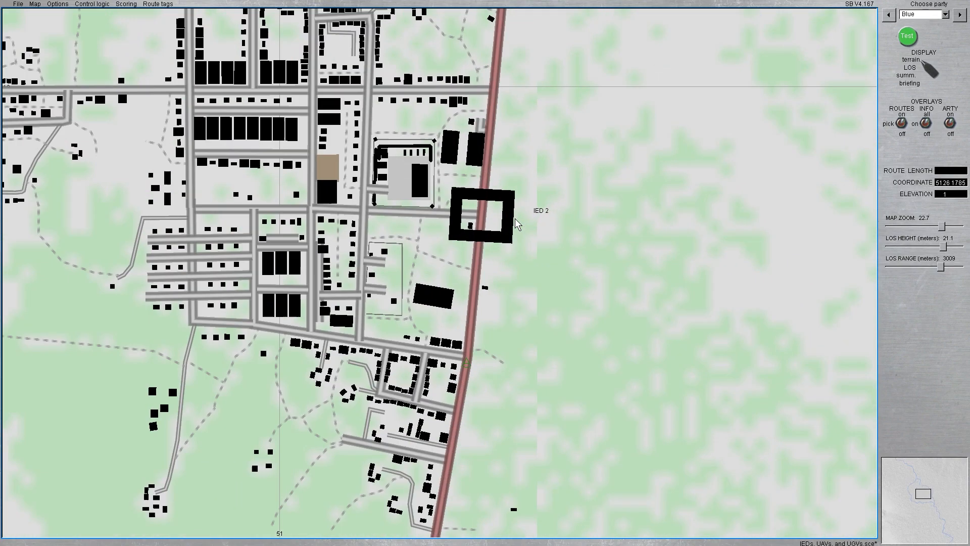
Recolour the IED 2 region yellow and reopen the second IED's Configure IED dialog.
{"action": "right_click", "coordinate": [485, 213]}
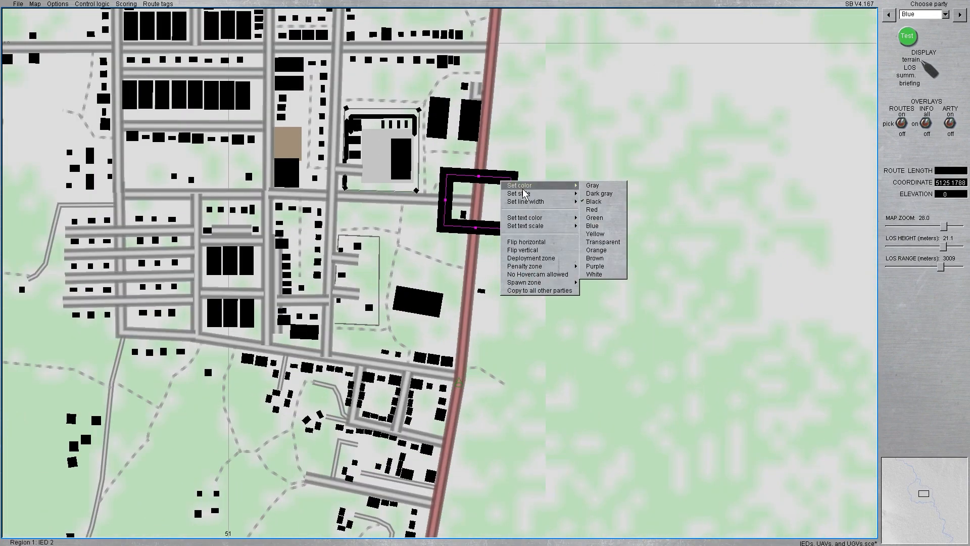
{"action": "left_click", "coordinate": [594, 233]}
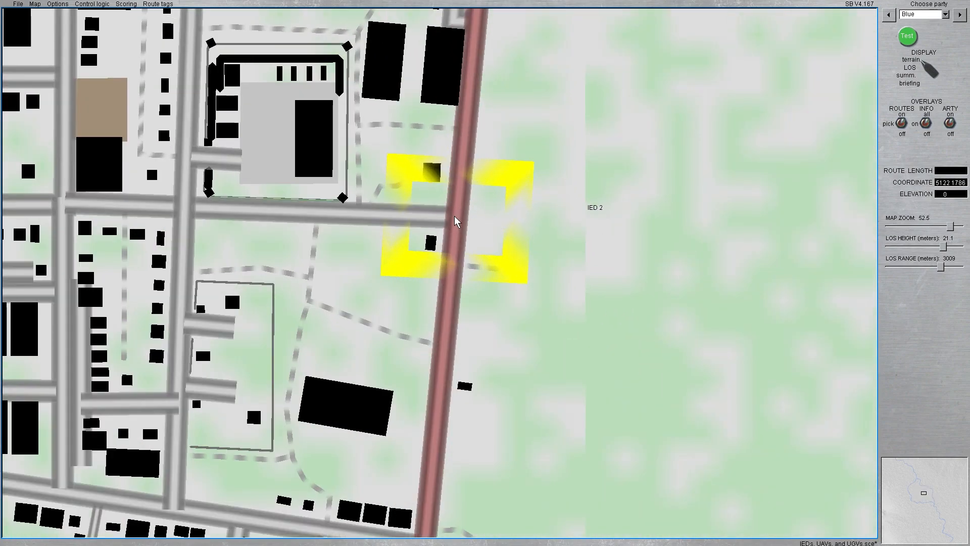
{"action": "right_click", "coordinate": [454, 222]}
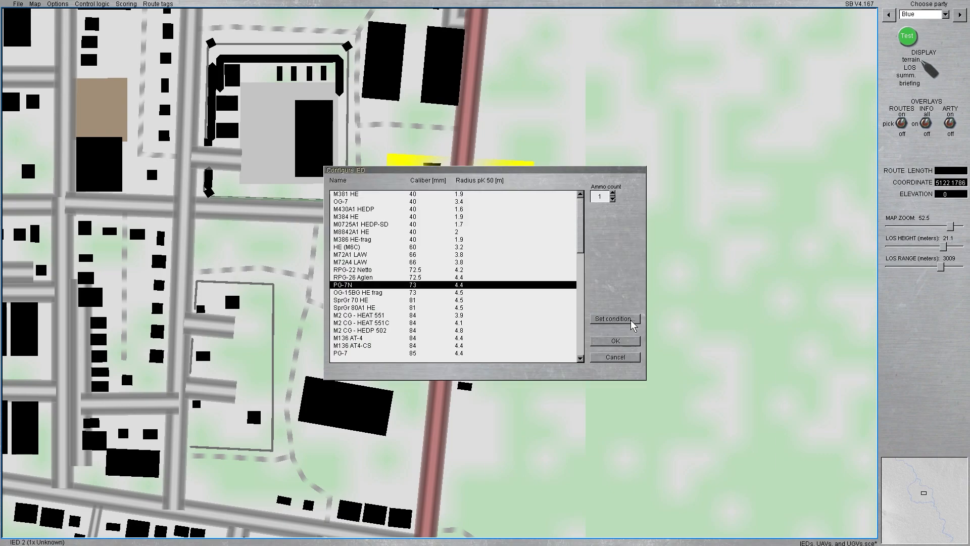
Trigger IED 2 by a count of operational enemy forces in a chosen area, then confirm.
{"action": "left_click", "coordinate": [614, 318]}
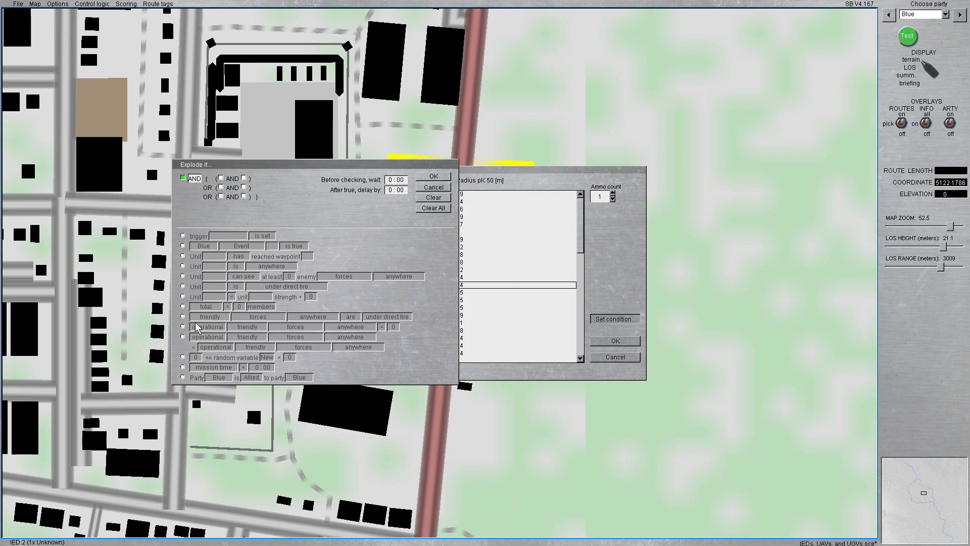
{"action": "left_click", "coordinate": [183, 327]}
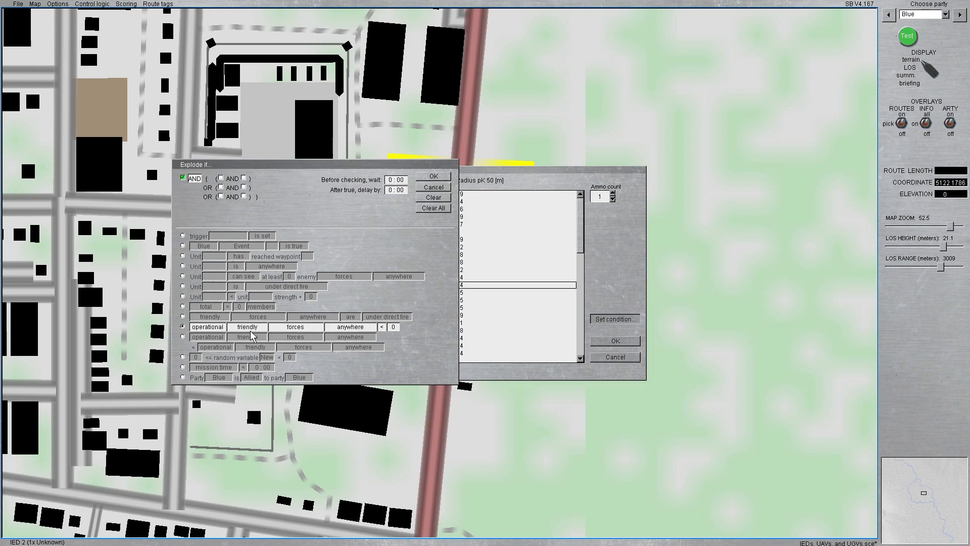
{"action": "left_click", "coordinate": [246, 327]}
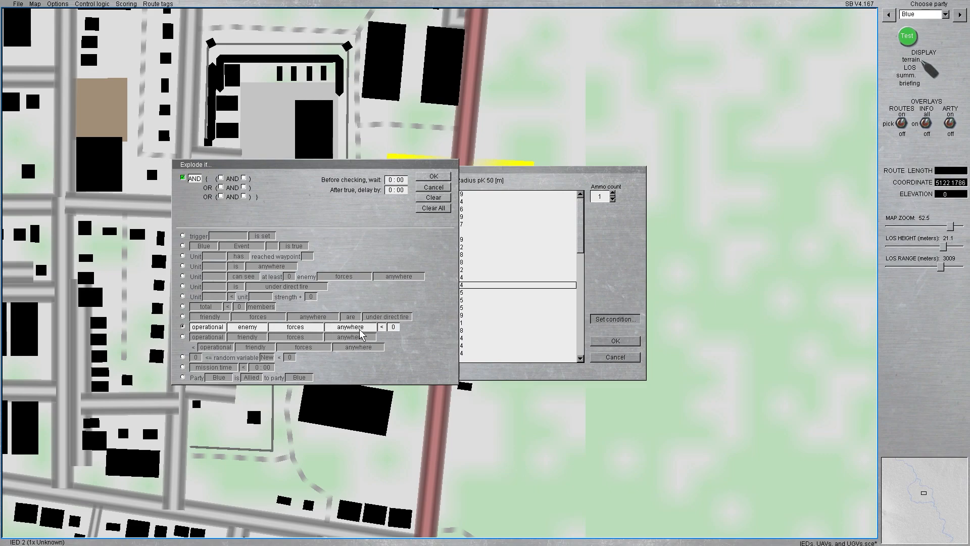
{"action": "left_click", "coordinate": [349, 327]}
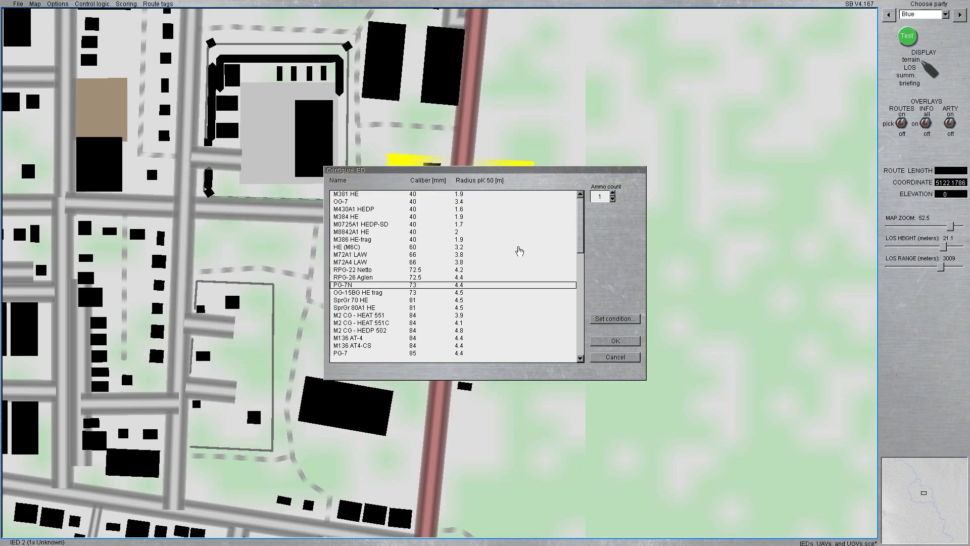
{"action": "left_click", "coordinate": [614, 340]}
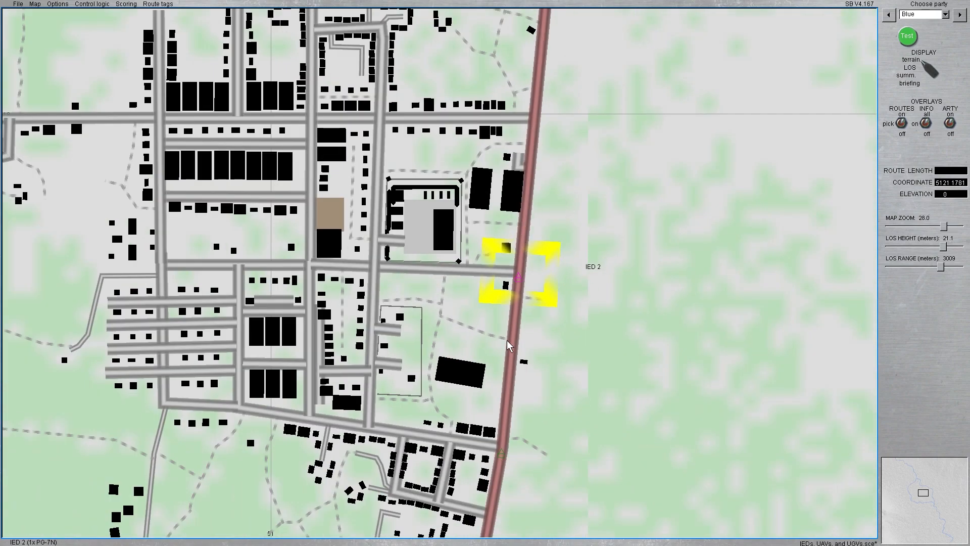
{"action": "mouse_move", "coordinate": [567, 197]}
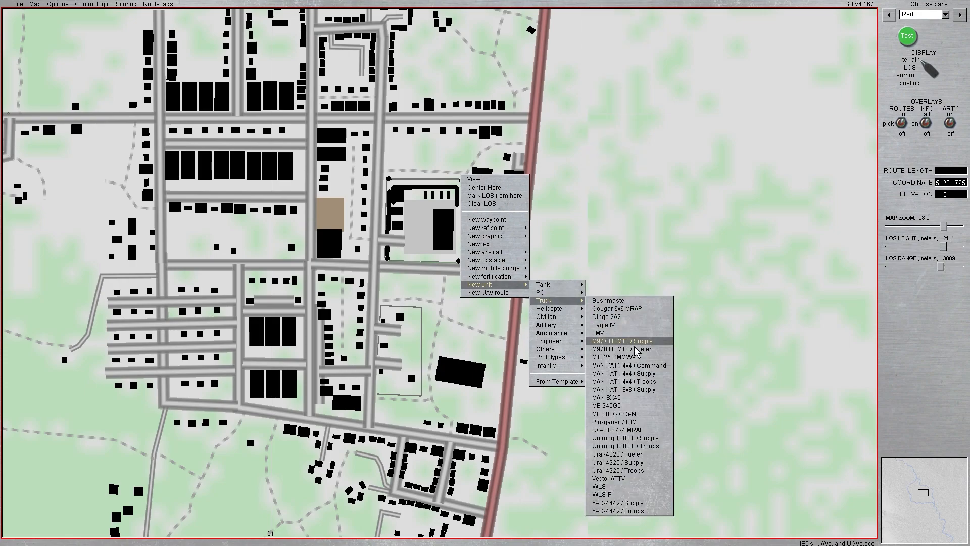
Add Red Cougar 6x6 MRAP HQ/02 on the road and begin its southward route.
{"action": "left_click", "coordinate": [621, 340]}
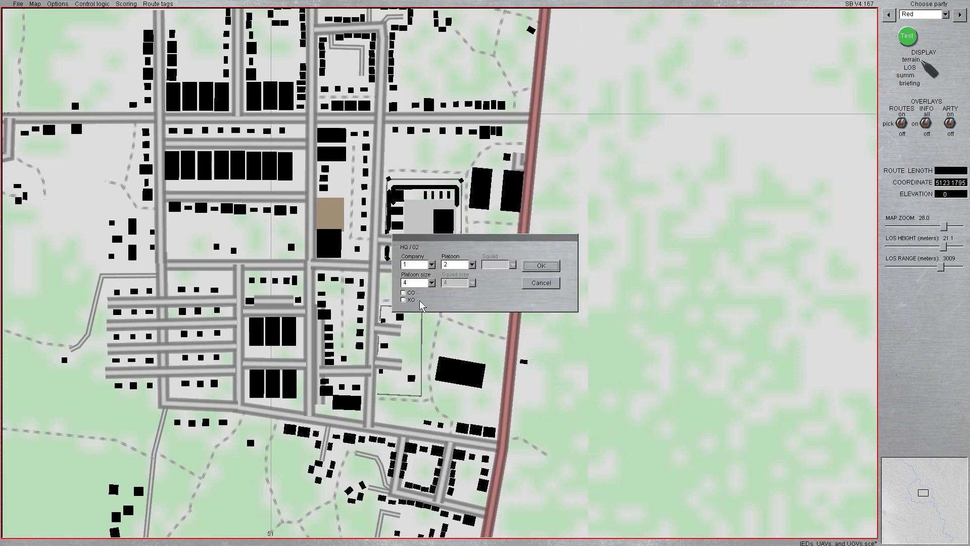
{"action": "left_click", "coordinate": [540, 265]}
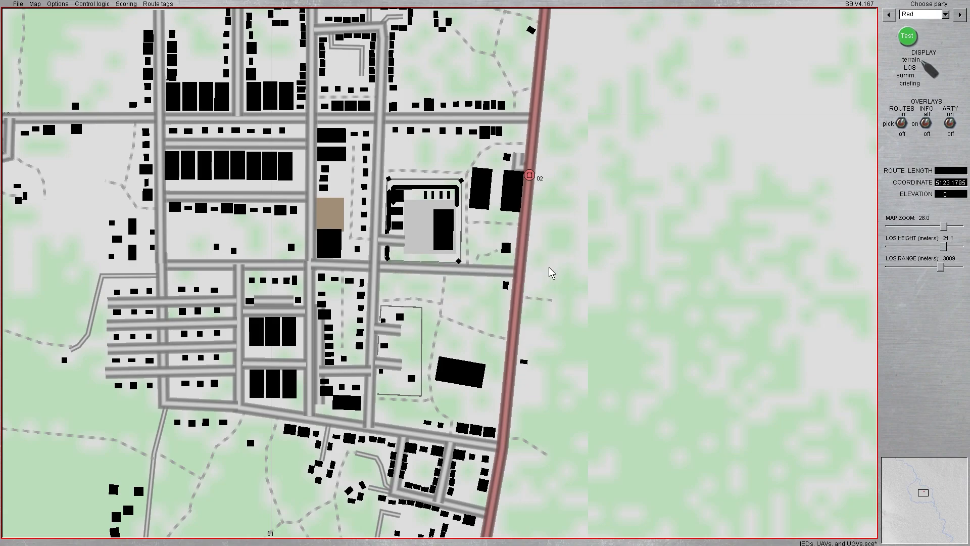
{"action": "left_click", "coordinate": [530, 176]}
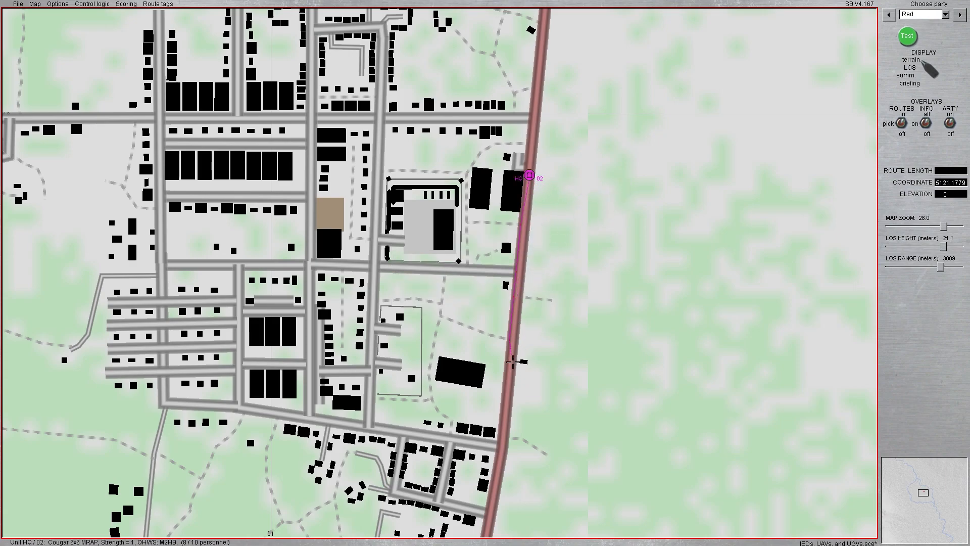
{"action": "right_click", "coordinate": [529, 177]}
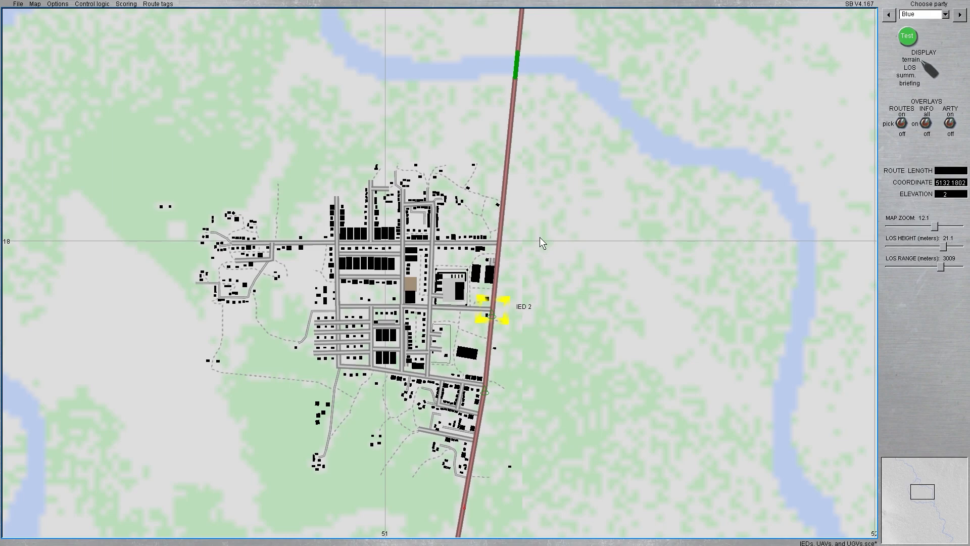
{"action": "mouse_move", "coordinate": [90, 23]}
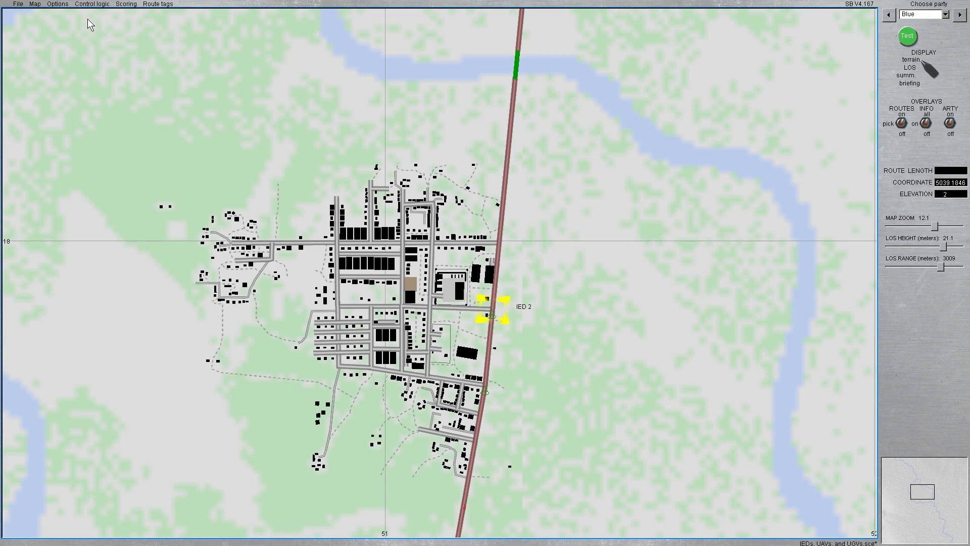
Create Region 2 from the Map menu, stretched across the main road north of town.
{"action": "left_click", "coordinate": [91, 3]}
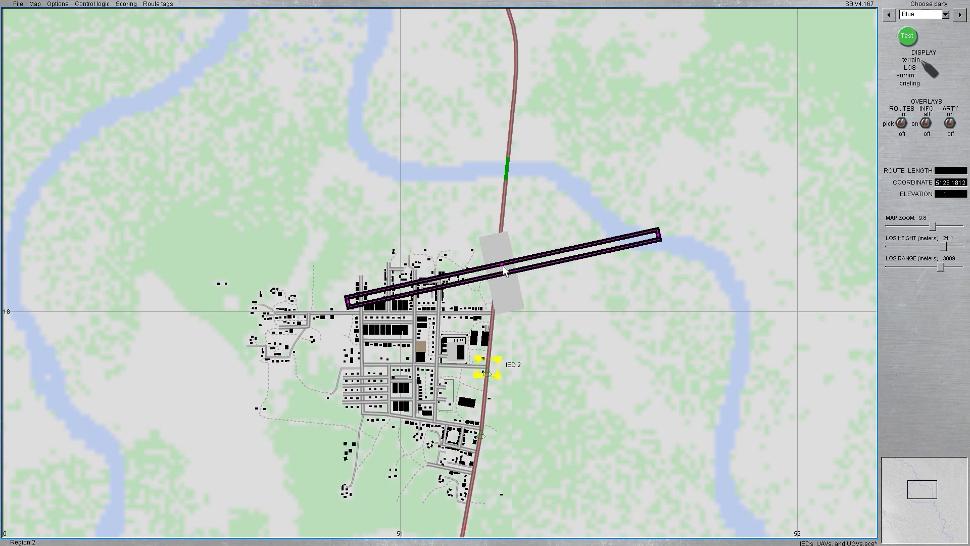
Resize the new region over the road south of the bridge into the IED 3 zone.
{"action": "left_click_drag", "start_coordinate": [504, 269], "coordinate": [665, 241]}
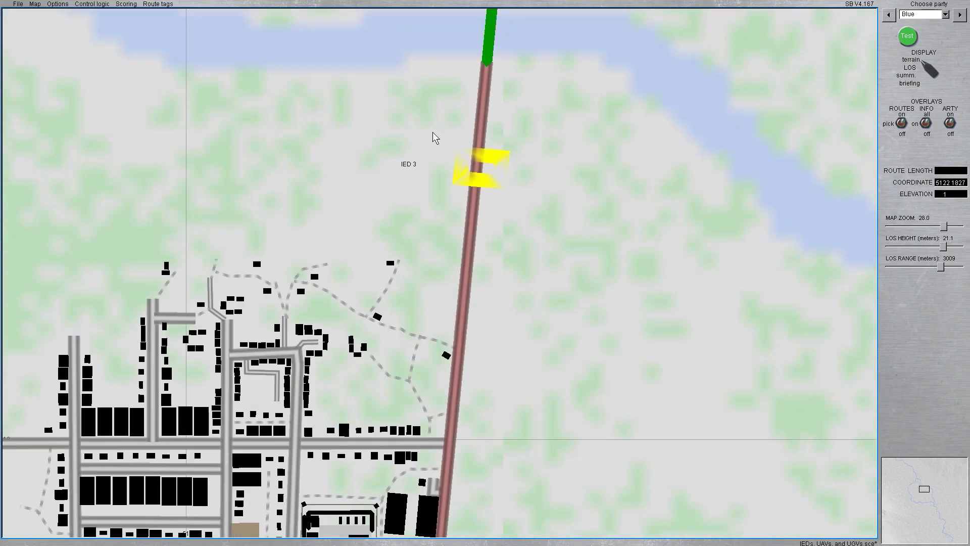
Add an IED obstacle in the IED 3 zone, armed with a 500lb Mk82 bomb.
{"action": "left_click", "coordinate": [477, 166]}
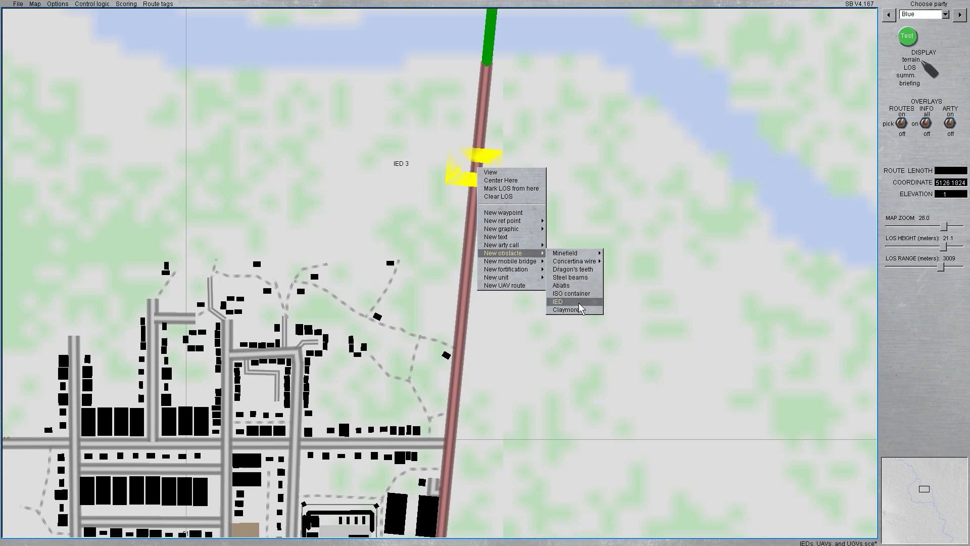
{"action": "left_click", "coordinate": [557, 301]}
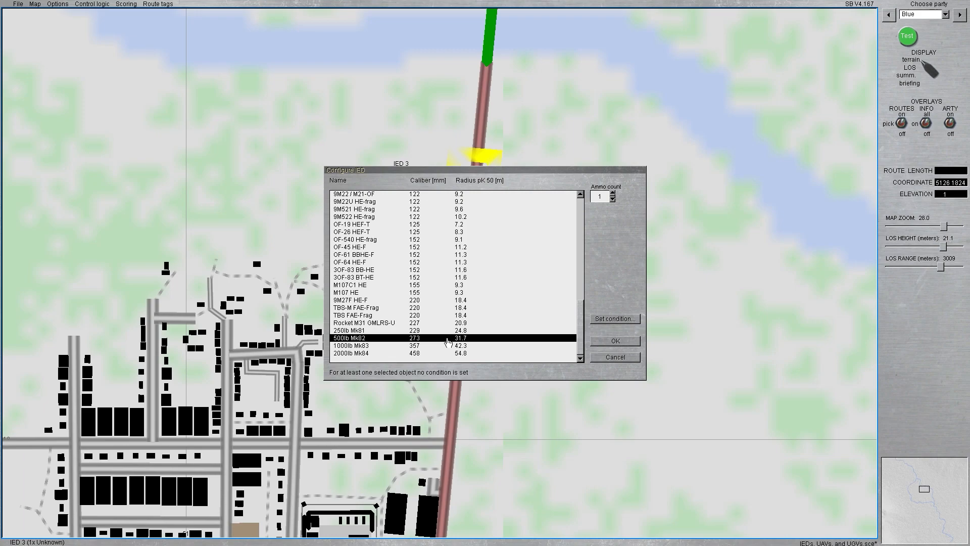
{"action": "mouse_move", "coordinate": [623, 327]}
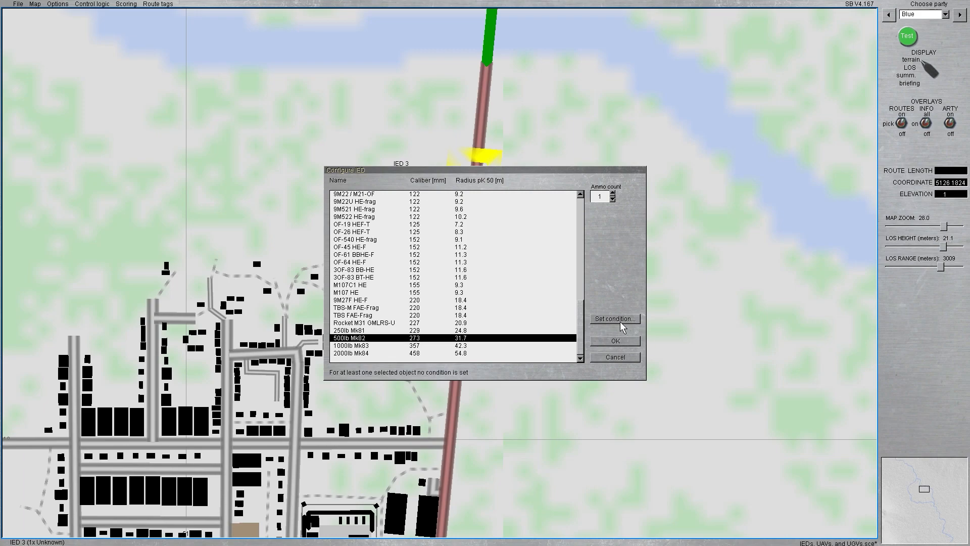
{"action": "left_click", "coordinate": [614, 318]}
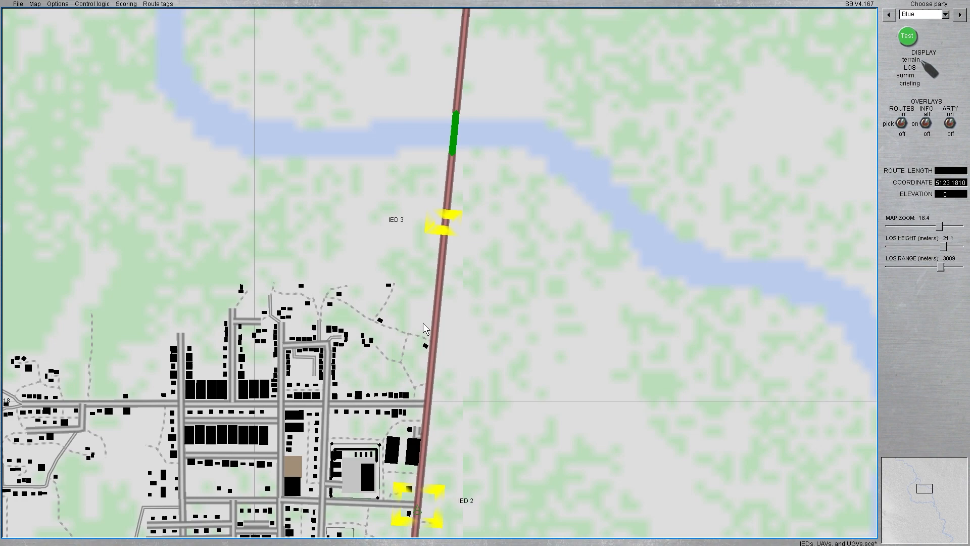
Place blue rifle squad unit 1-1 just east of the road beside IED 3.
{"action": "right_click", "coordinate": [520, 242]}
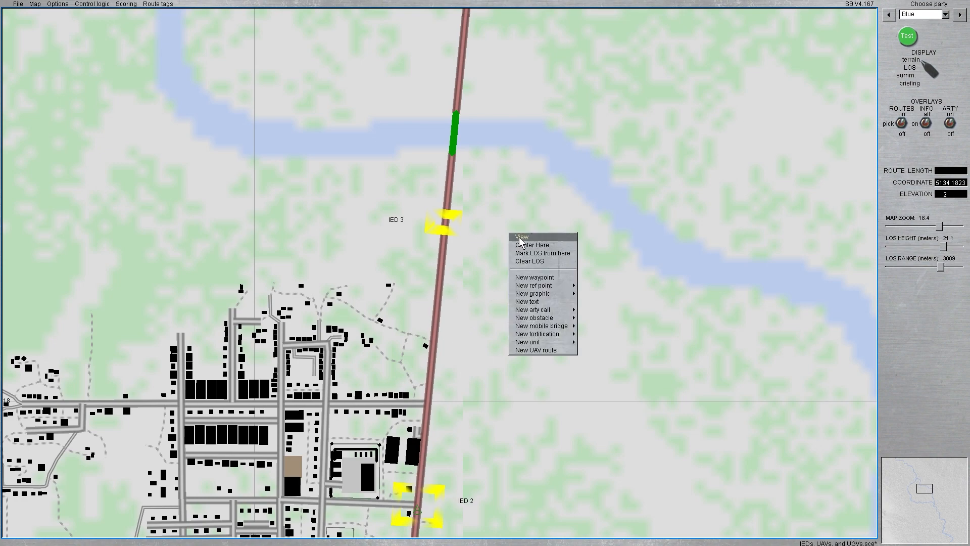
{"action": "left_click", "coordinate": [520, 236]}
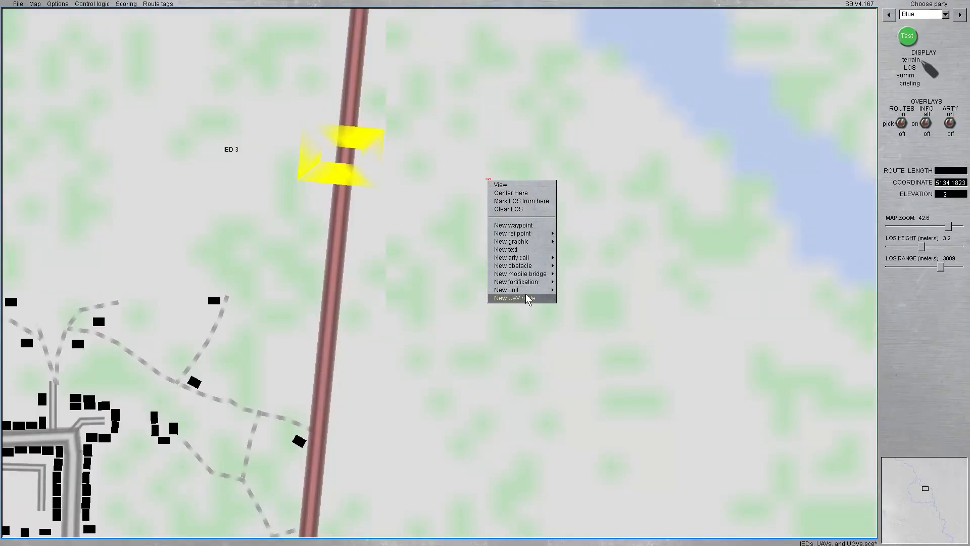
{"action": "left_click", "coordinate": [506, 289]}
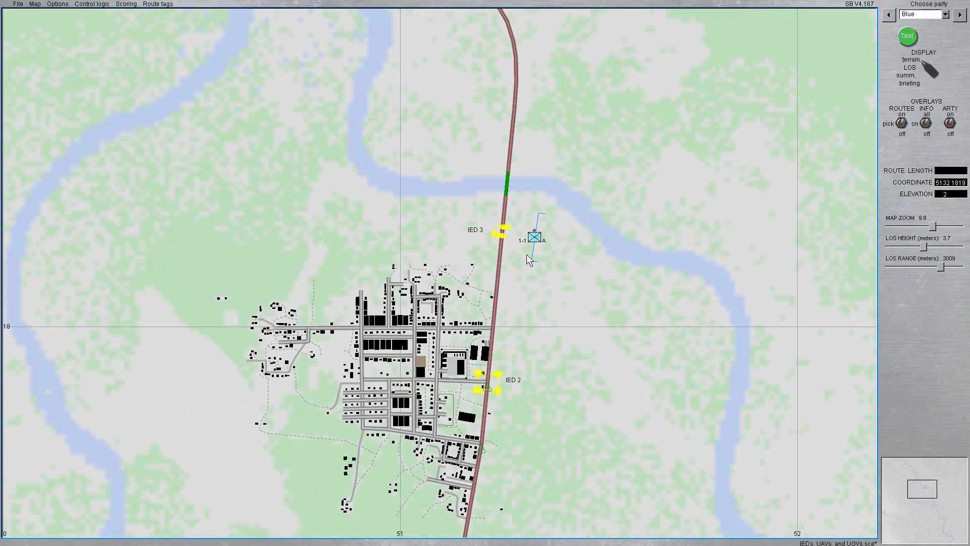
{"action": "mouse_move", "coordinate": [711, 133]}
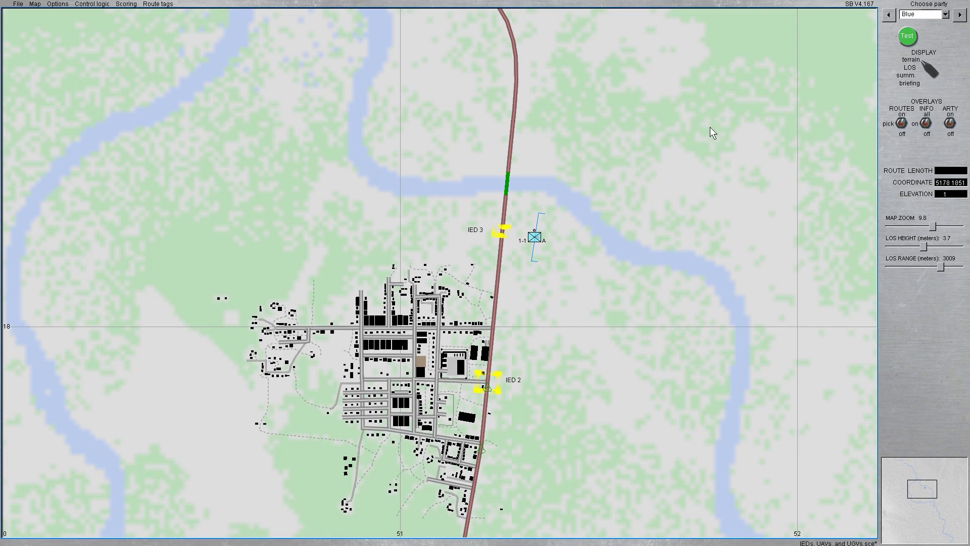
{"action": "mouse_move", "coordinate": [433, 239]}
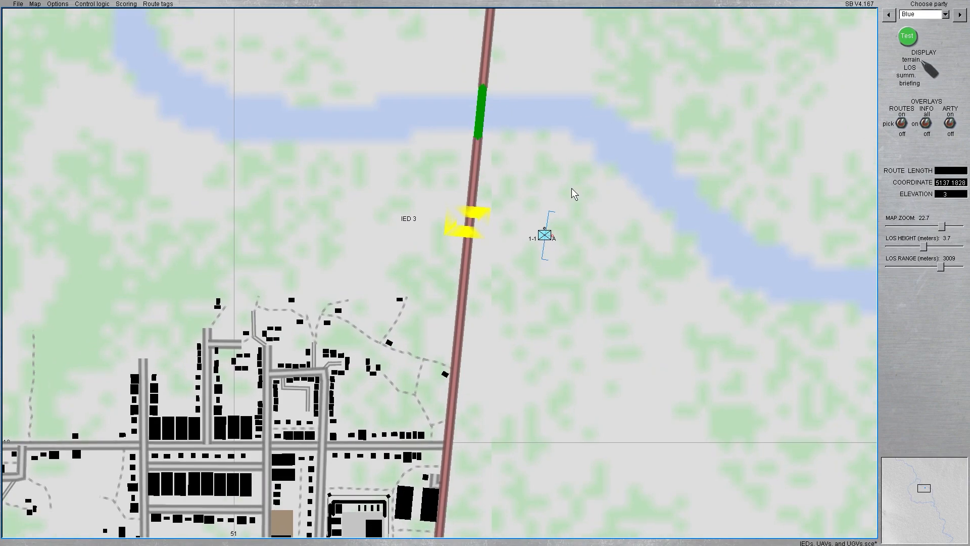
Set the rifle squad's infantry look to 'Fem. cauc.-brown, dress: red'.
{"action": "right_click", "coordinate": [543, 235]}
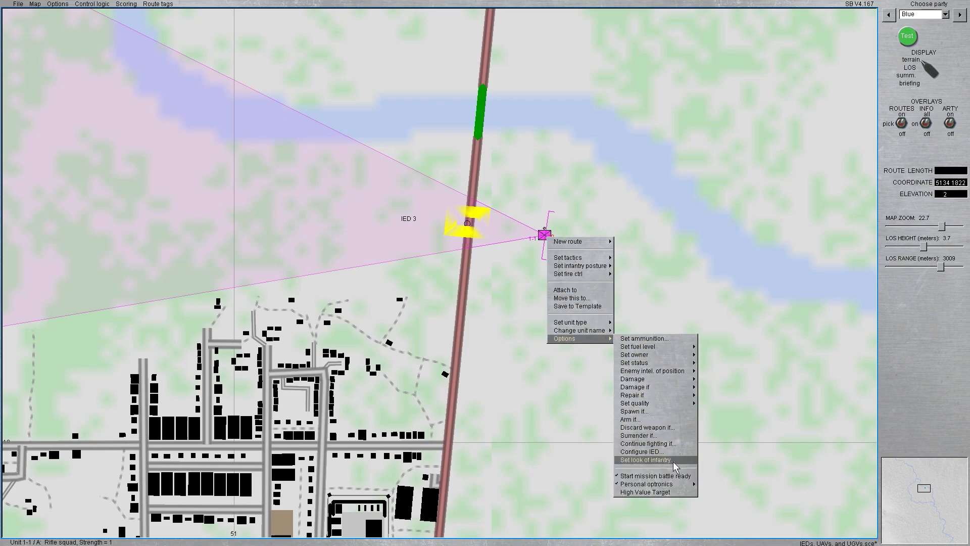
{"action": "left_click", "coordinate": [644, 460]}
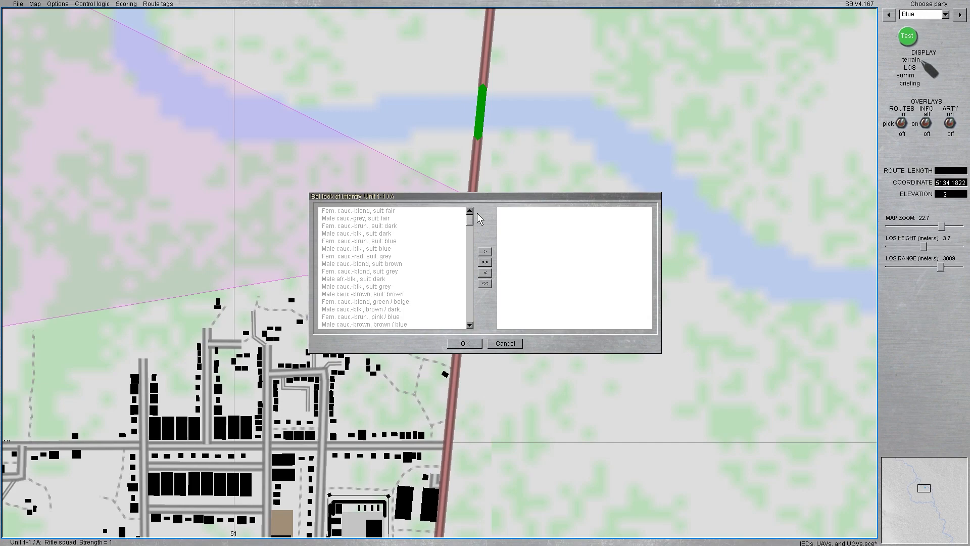
{"action": "scroll", "scroll_direction": "down", "scroll_amount": 3}
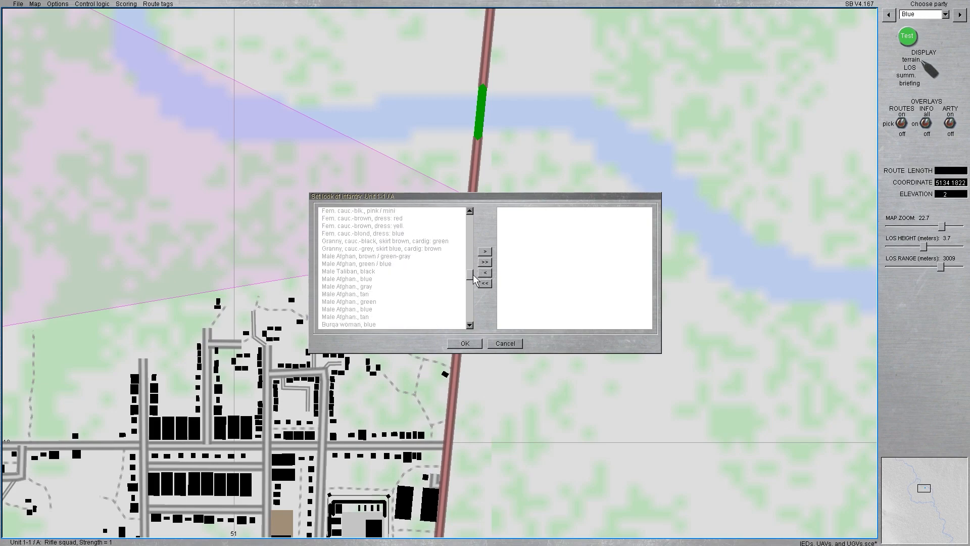
{"action": "scroll", "scroll_direction": "down", "scroll_amount": 3}
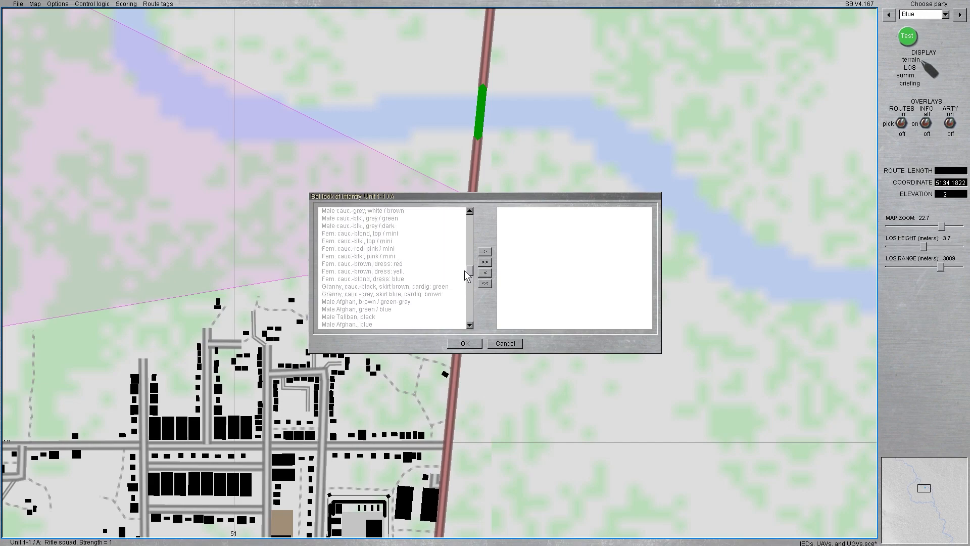
{"action": "mouse_move", "coordinate": [470, 277]}
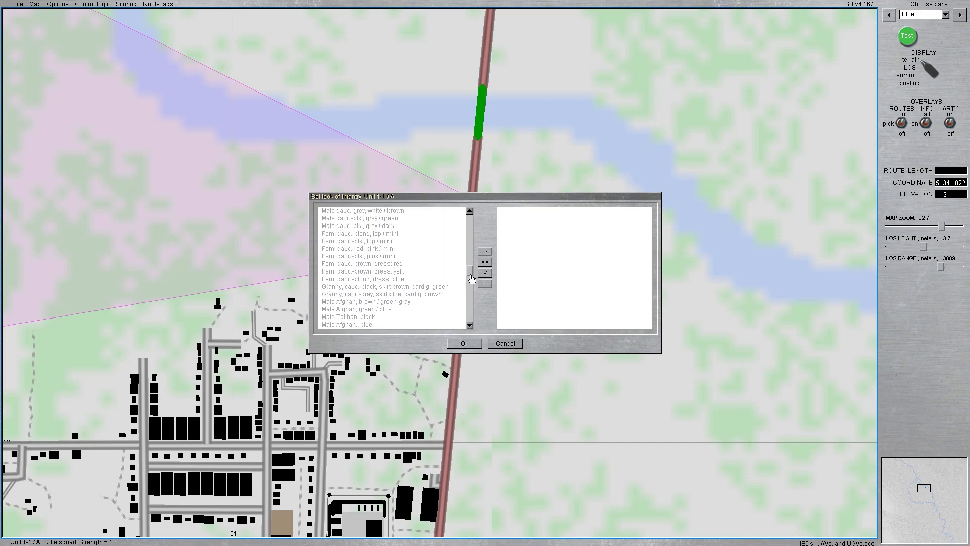
{"action": "mouse_move", "coordinate": [414, 275]}
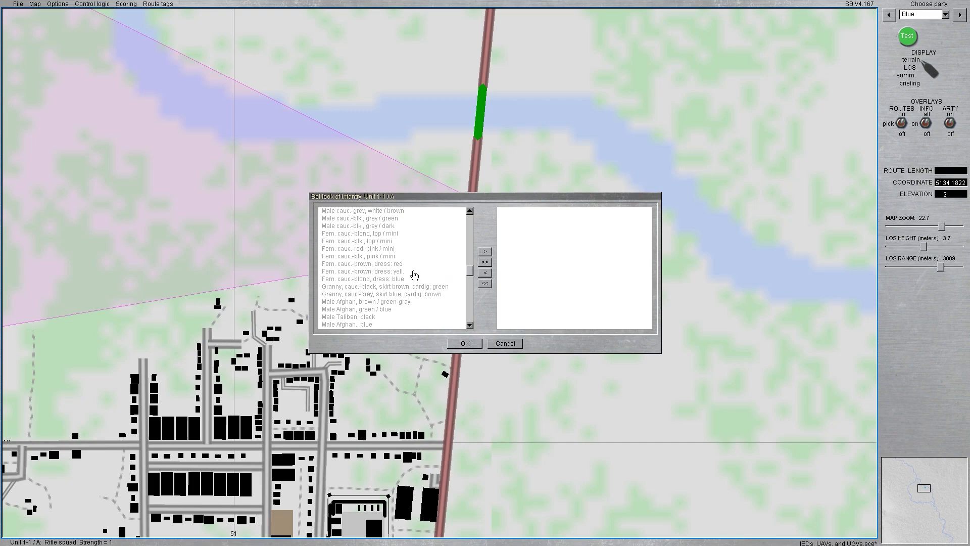
{"action": "left_click", "coordinate": [362, 264]}
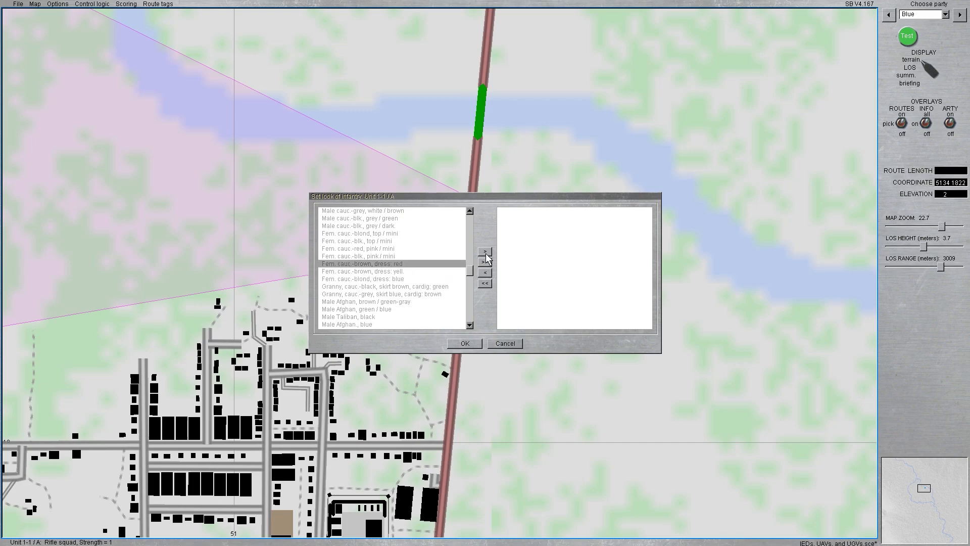
{"action": "left_click", "coordinate": [463, 343]}
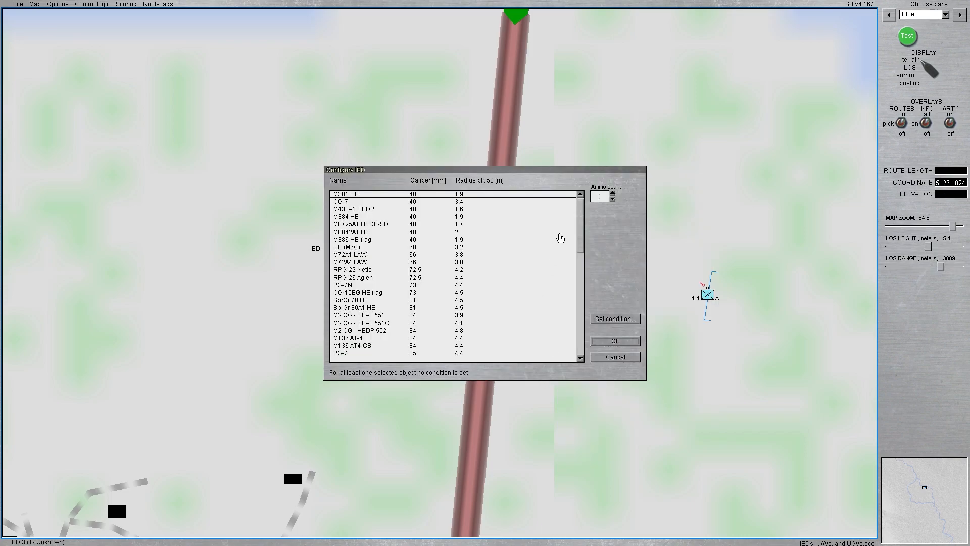
Pick 500lb Mk82 as IED 3's warhead and bring up Set condition.
{"action": "scroll", "scroll_direction": "down", "scroll_amount": 3}
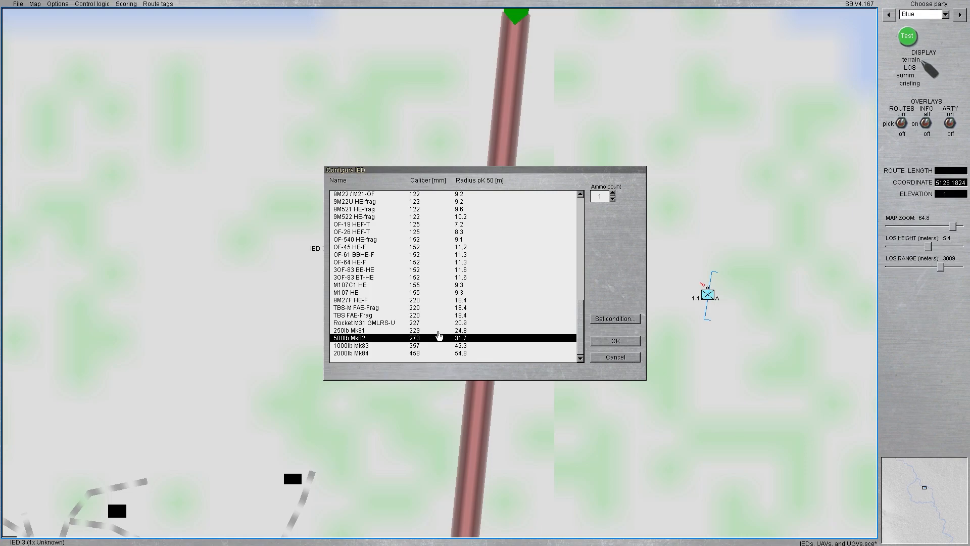
{"action": "mouse_move", "coordinate": [685, 277]}
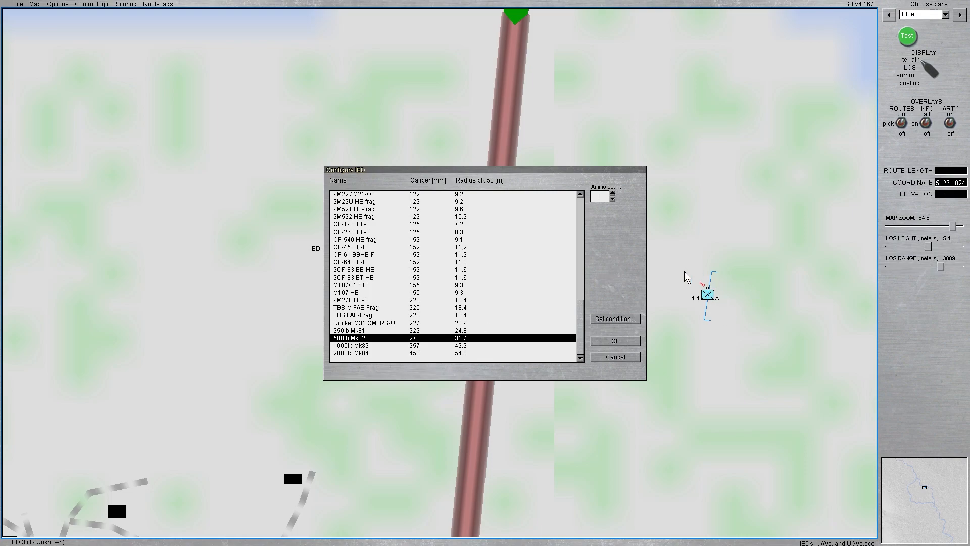
{"action": "left_click", "coordinate": [614, 318]}
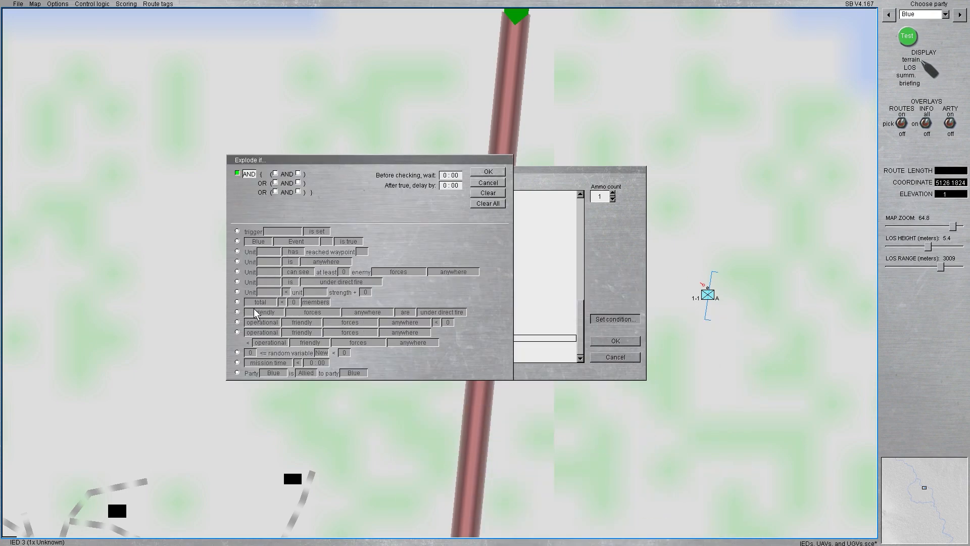
Set IED 3 to explode via a bracketed 'Unit 1-1/A can see at least 1 enemy forces' condition.
{"action": "left_click", "coordinate": [237, 312]}
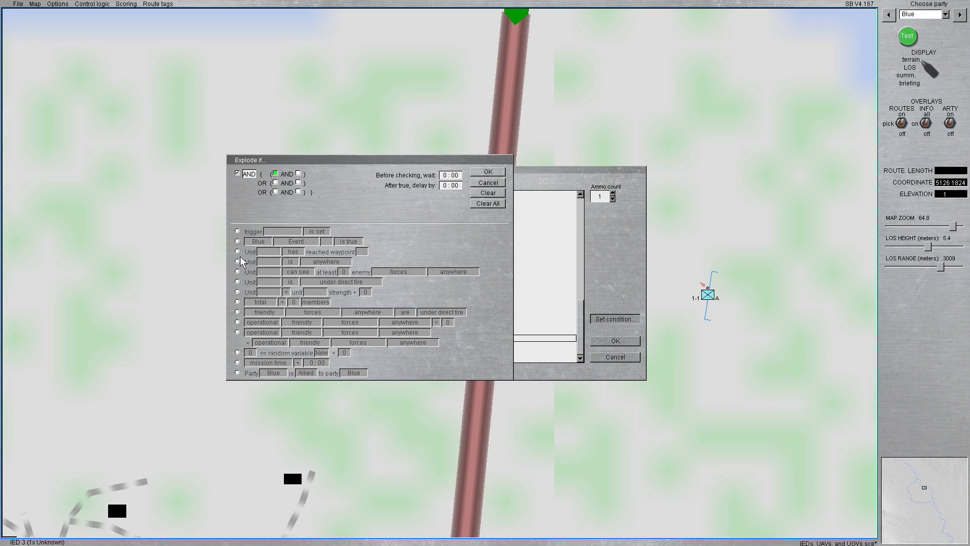
{"action": "left_click", "coordinate": [237, 272]}
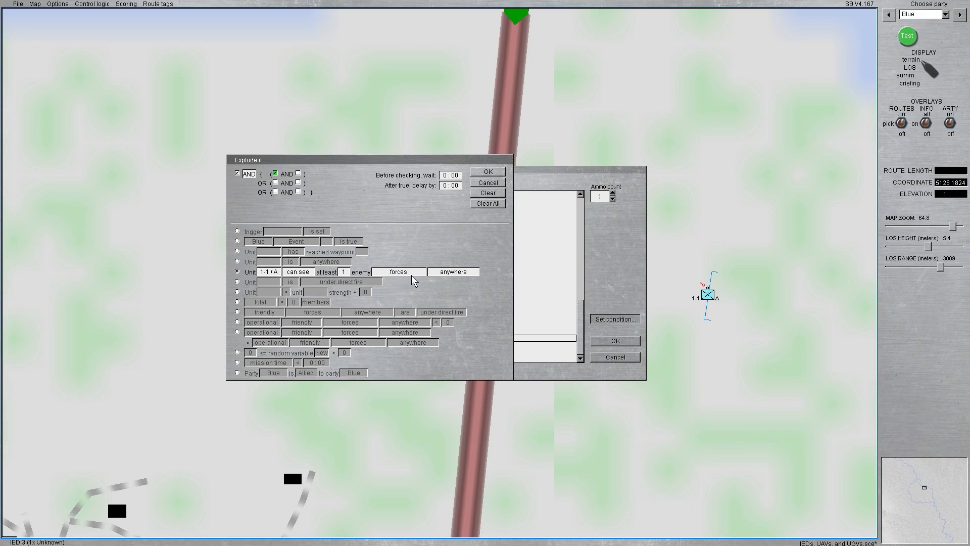
{"action": "left_click", "coordinate": [454, 272]}
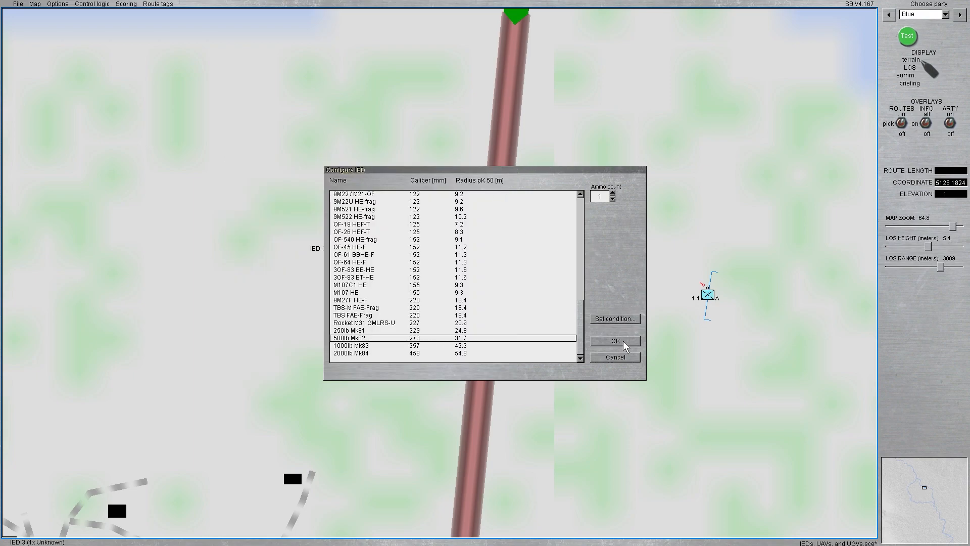
{"action": "left_click", "coordinate": [613, 318]}
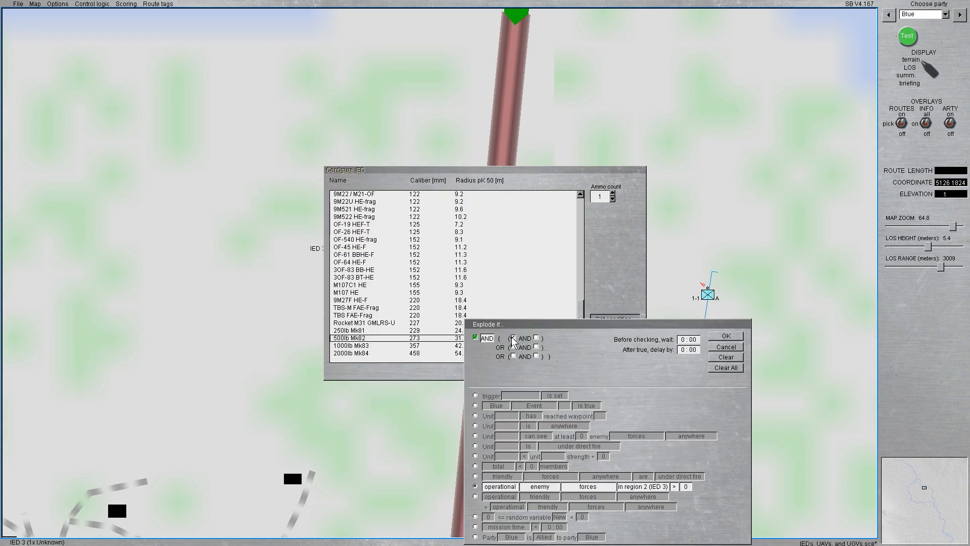
{"action": "left_click", "coordinate": [725, 335]}
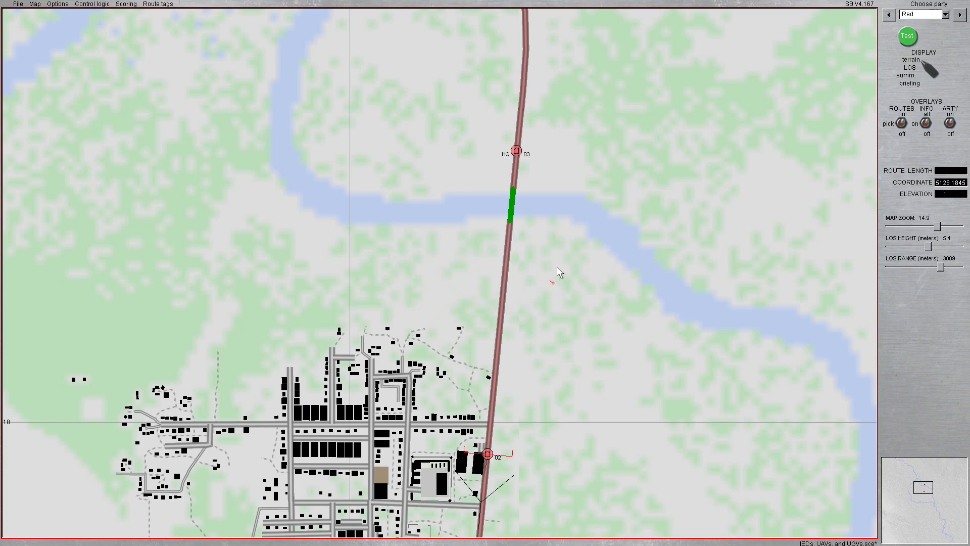
Switch Choose party to Blue and bring up the HQ 02 MRAP's unit options.
{"action": "right_click", "coordinate": [516, 151]}
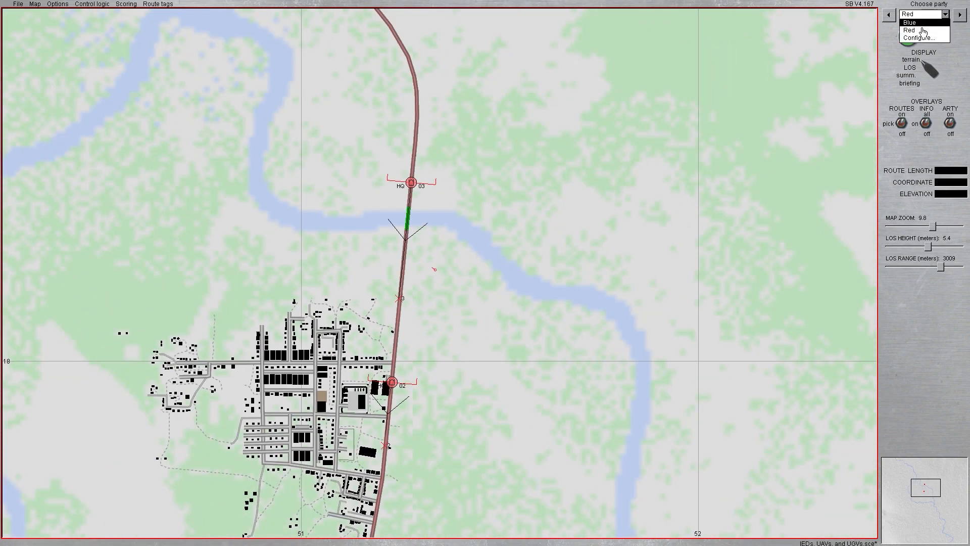
{"action": "left_click", "coordinate": [909, 23]}
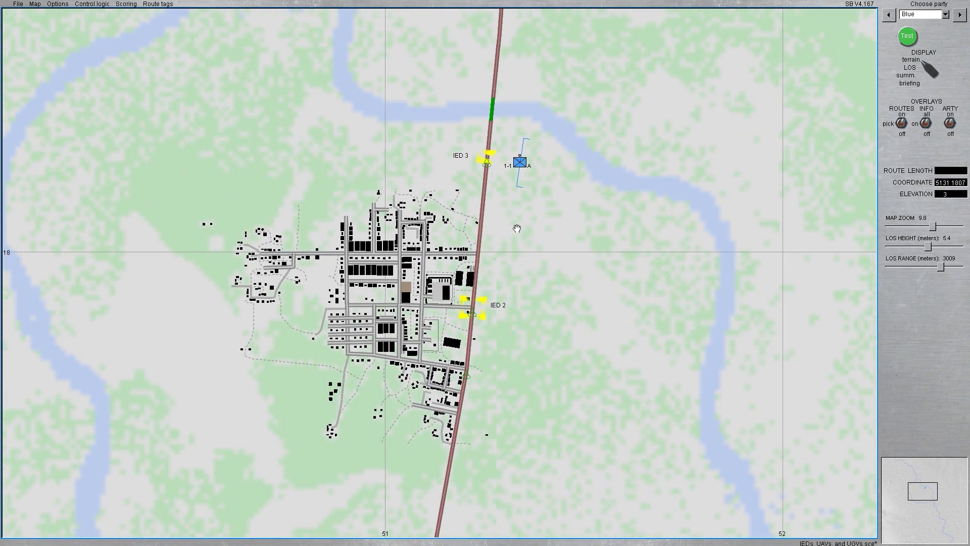
{"action": "scroll", "scroll_direction": "down", "scroll_amount": 3}
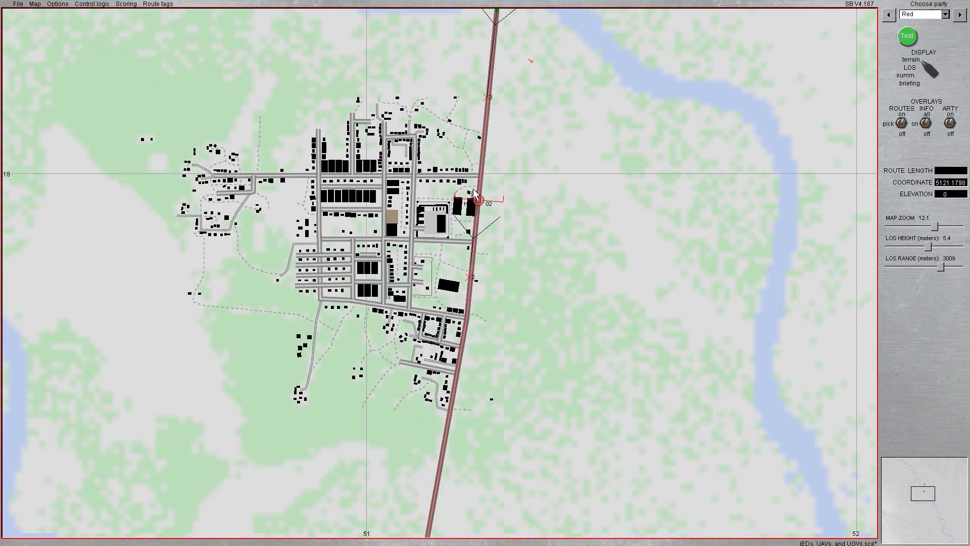
{"action": "right_click", "coordinate": [477, 199]}
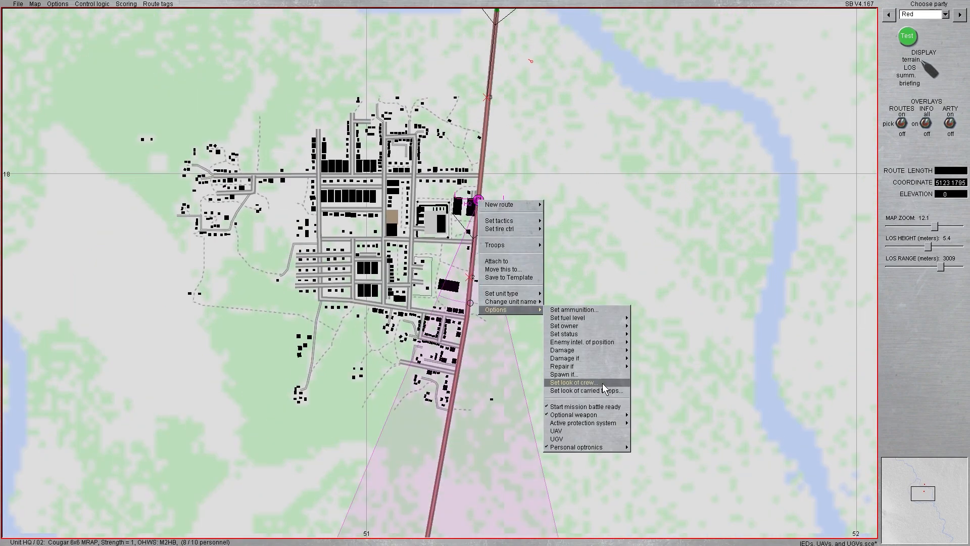
{"action": "mouse_move", "coordinate": [563, 334]}
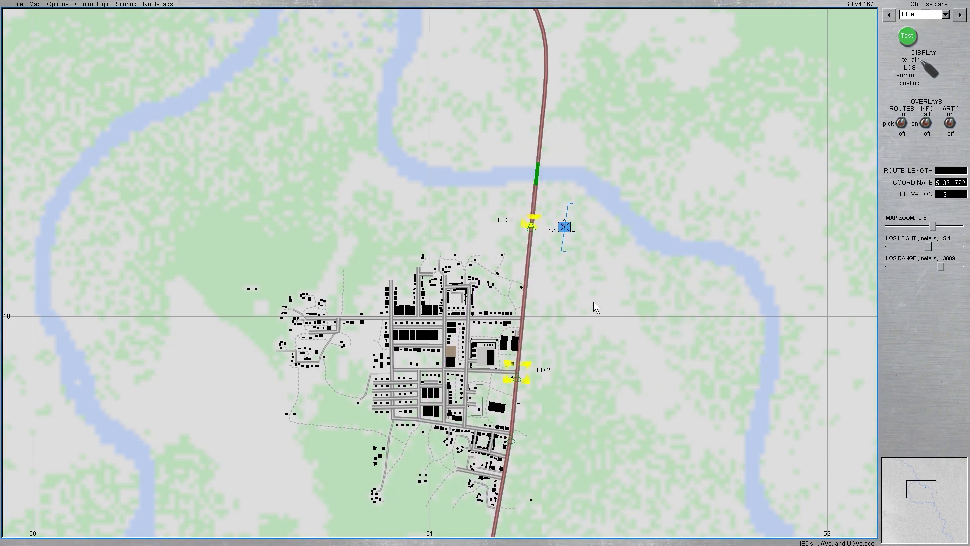
{"action": "right_click", "coordinate": [563, 229]}
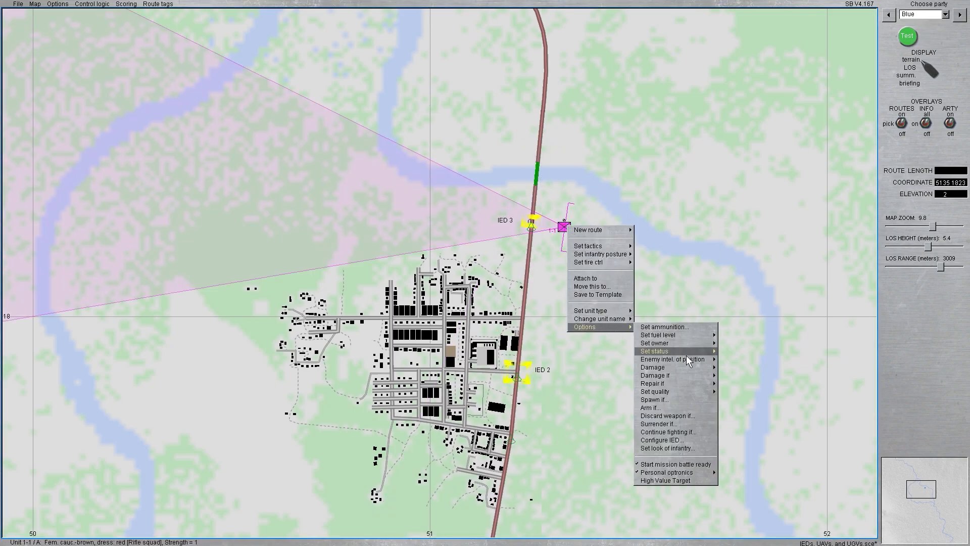
{"action": "left_click", "coordinate": [653, 351]}
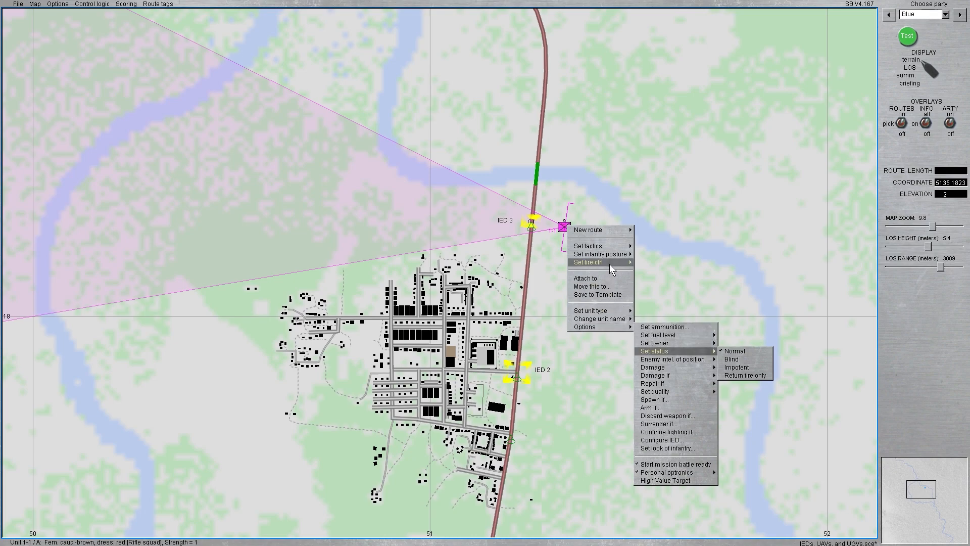
{"action": "mouse_move", "coordinate": [587, 262]}
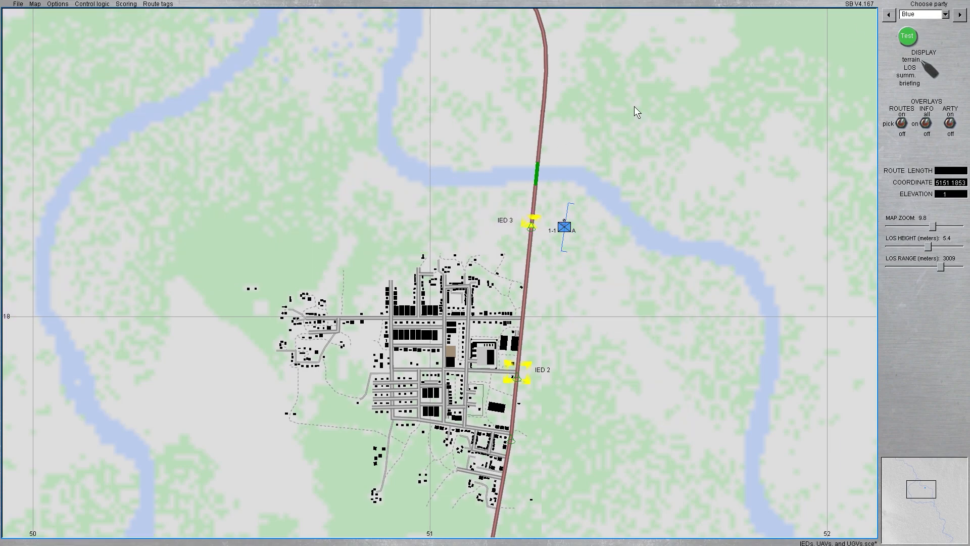
{"action": "left_click", "coordinate": [19, 4]}
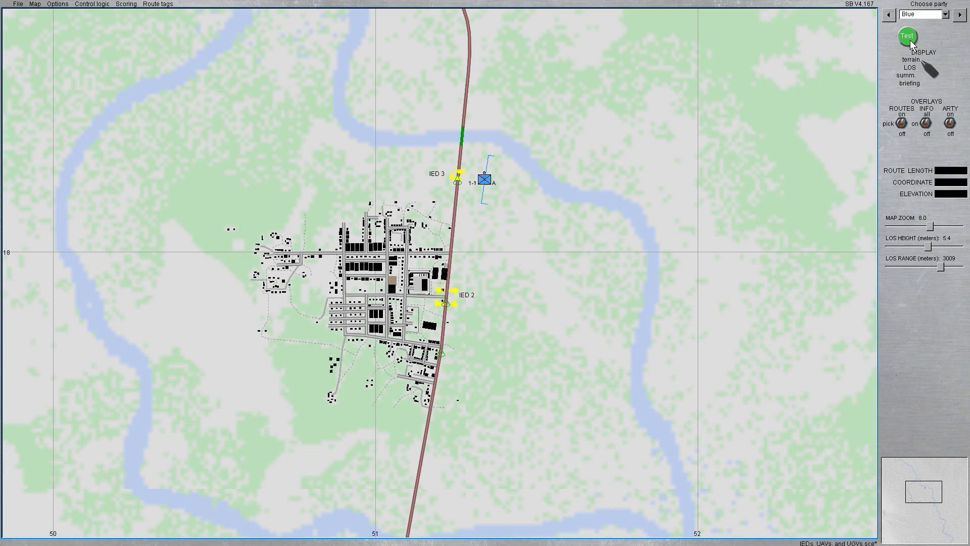
Launch a scenario test, start the mission clock, and view the town road in 3D.
{"action": "left_click", "coordinate": [906, 37]}
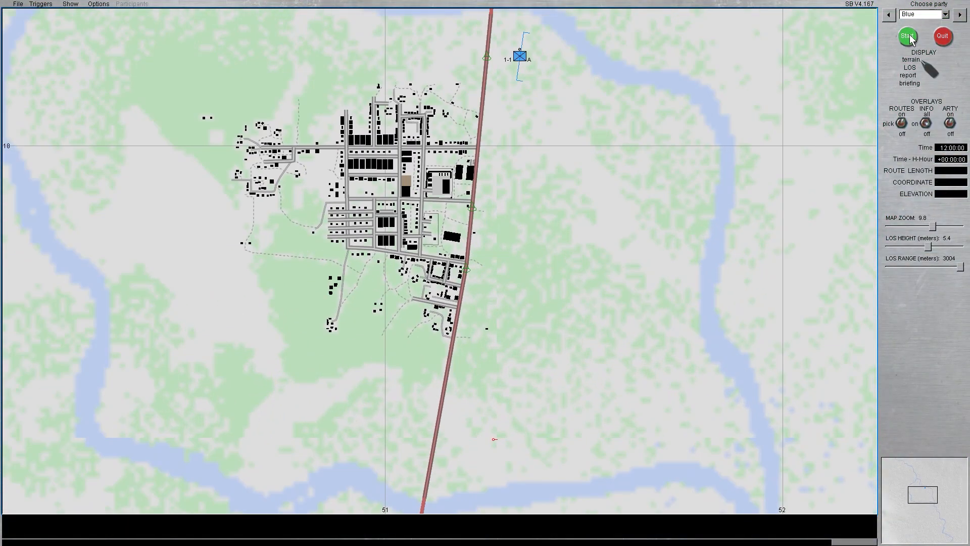
{"action": "left_click", "coordinate": [907, 36]}
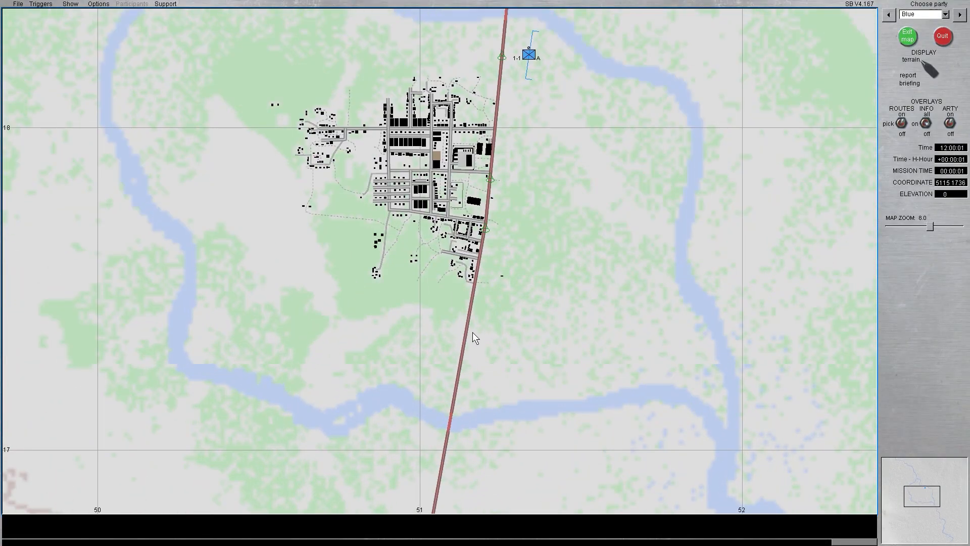
{"action": "left_click", "coordinate": [907, 36]}
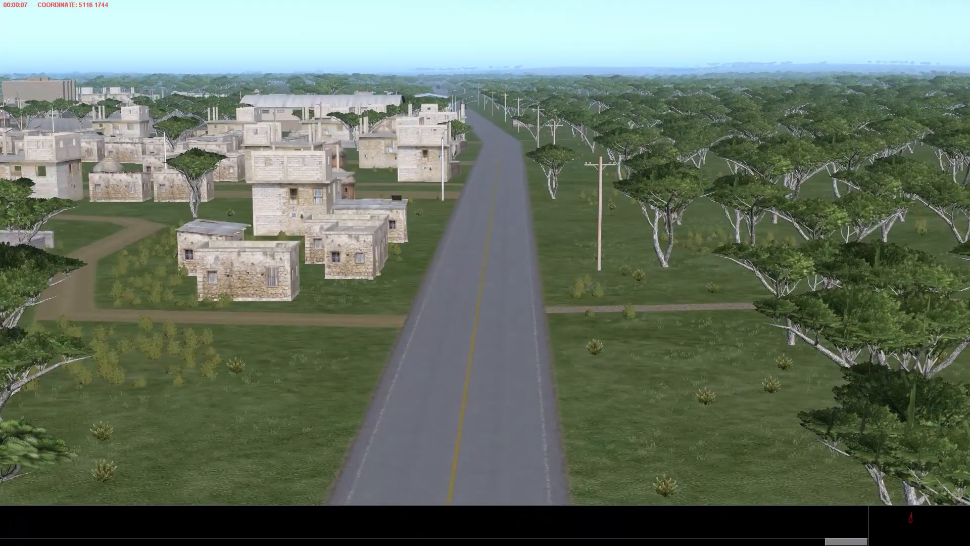
{"action": "left_click", "coordinate": [17, 4]}
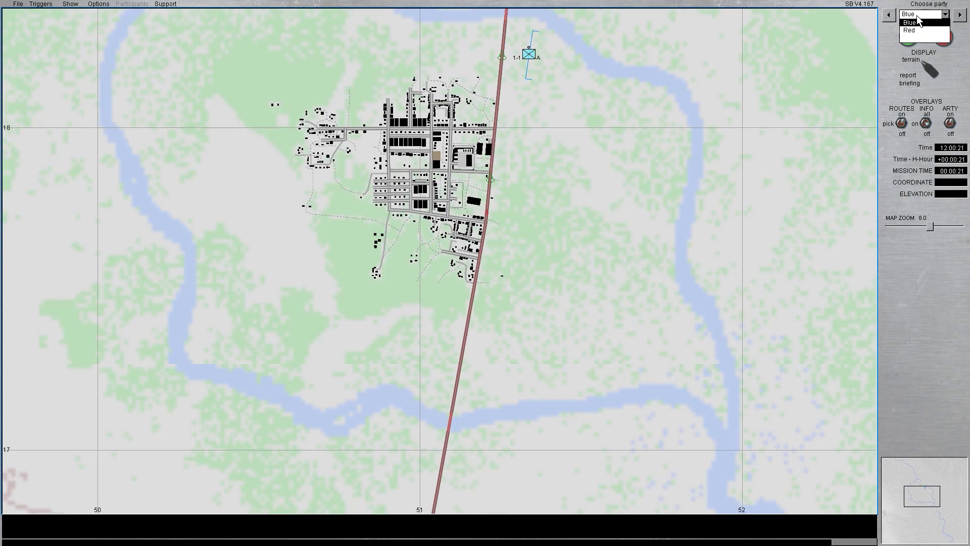
Select Red in Choose party and follow the HQ 02 MRAP in 3D.
{"action": "right_click", "coordinate": [485, 149]}
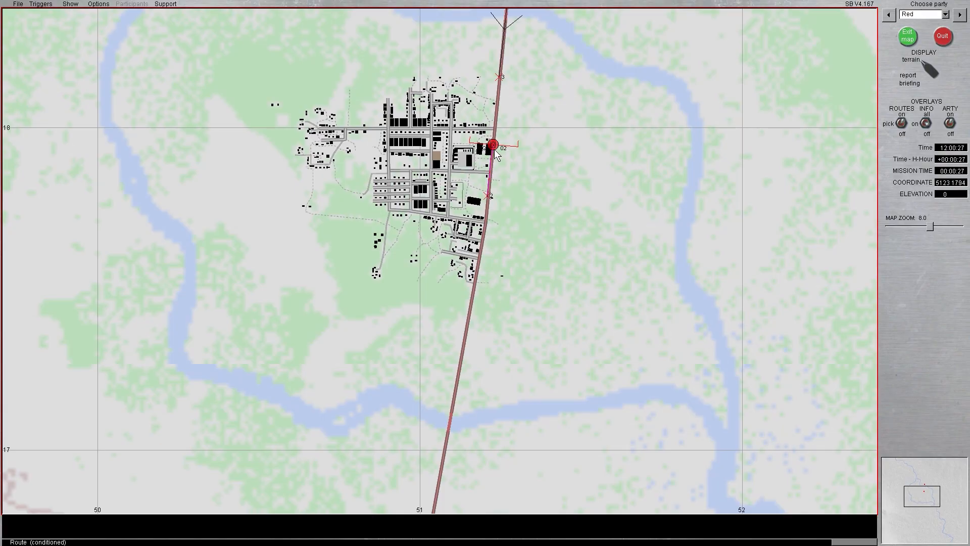
{"action": "left_click", "coordinate": [907, 36]}
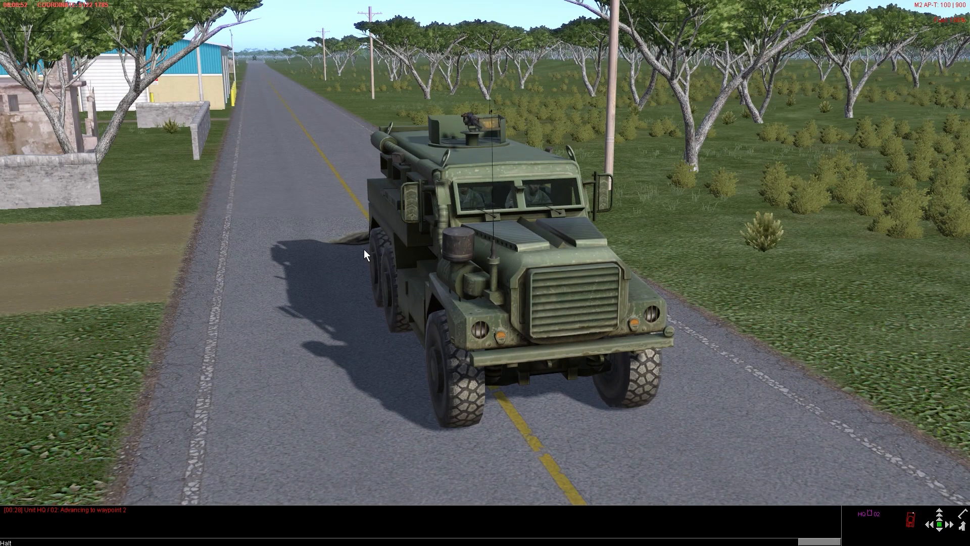
{"action": "mouse_move", "coordinate": [345, 237]}
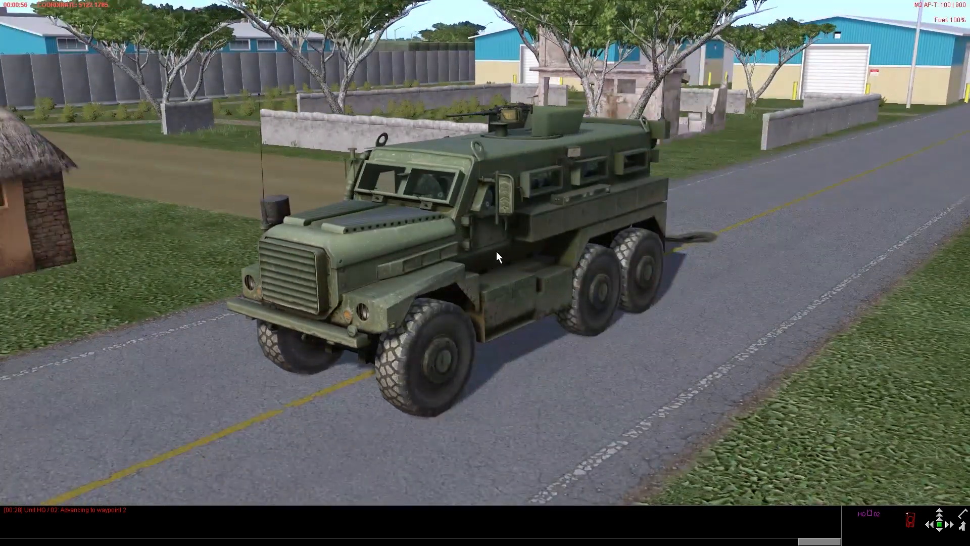
{"action": "mouse_move", "coordinate": [692, 230]}
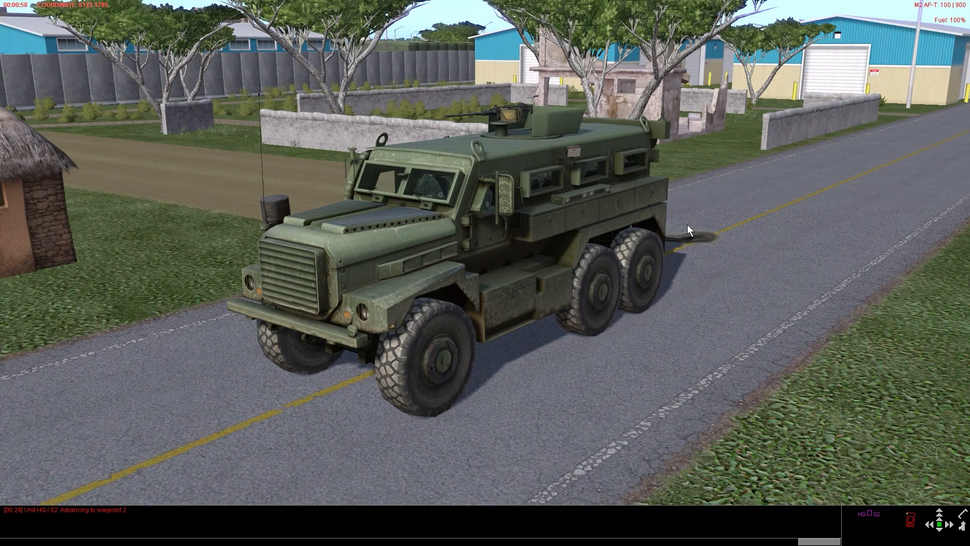
{"action": "mouse_move", "coordinate": [413, 264]}
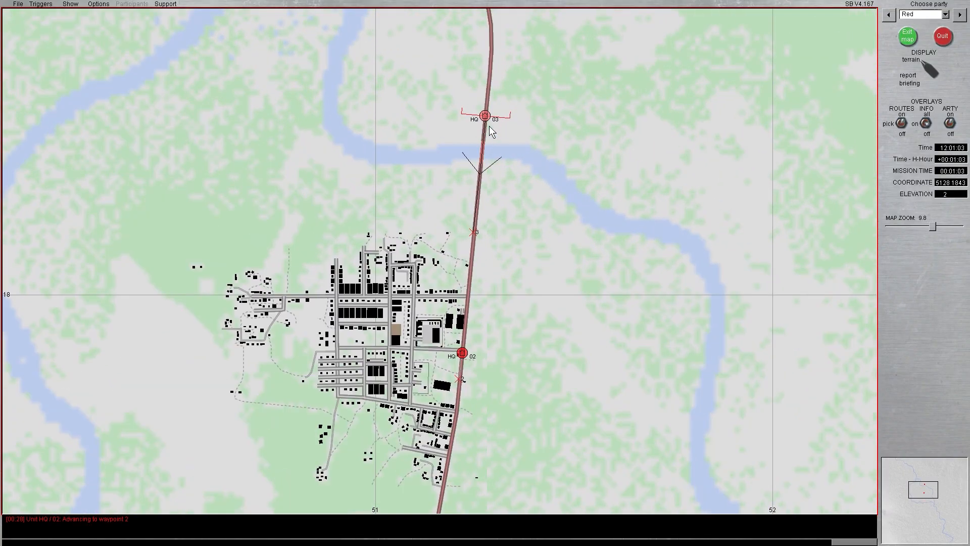
Inspect HQ 03 near the bridge, then set Choose party back to Blue.
{"action": "left_click", "coordinate": [486, 115]}
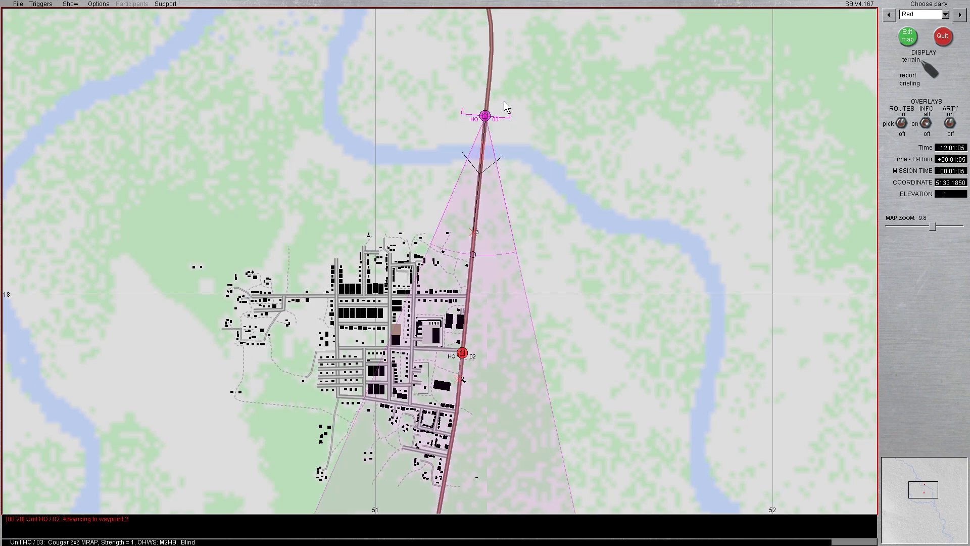
{"action": "right_click", "coordinate": [485, 115]}
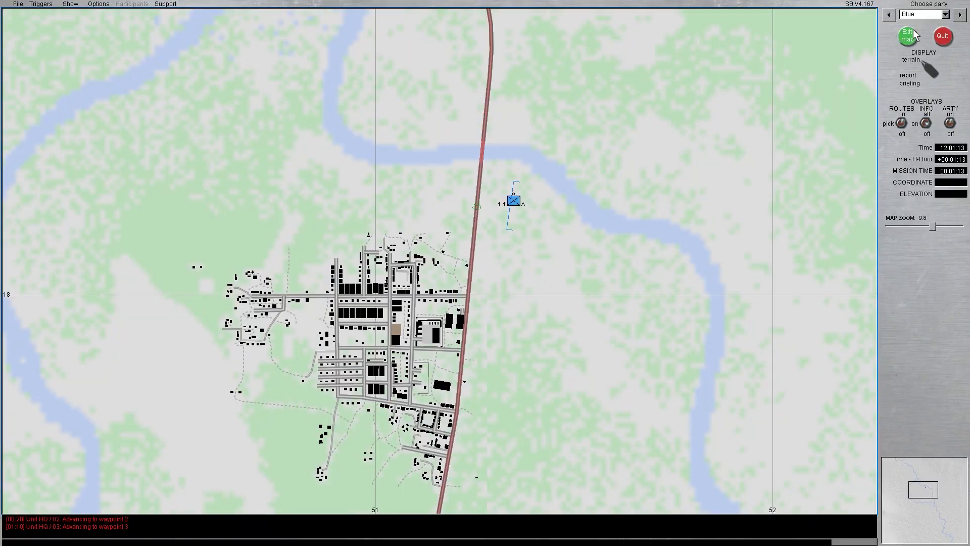
{"action": "left_click", "coordinate": [904, 36]}
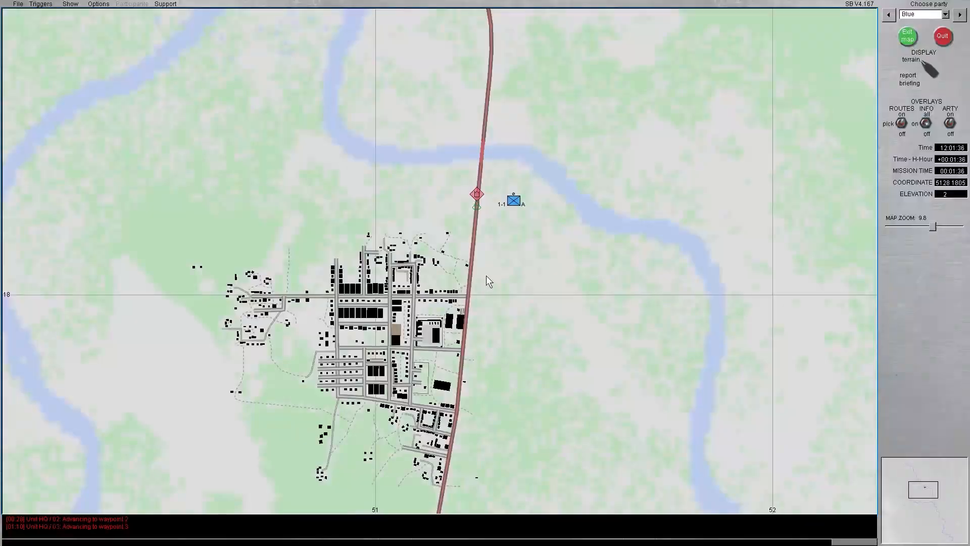
{"action": "left_click", "coordinate": [907, 36]}
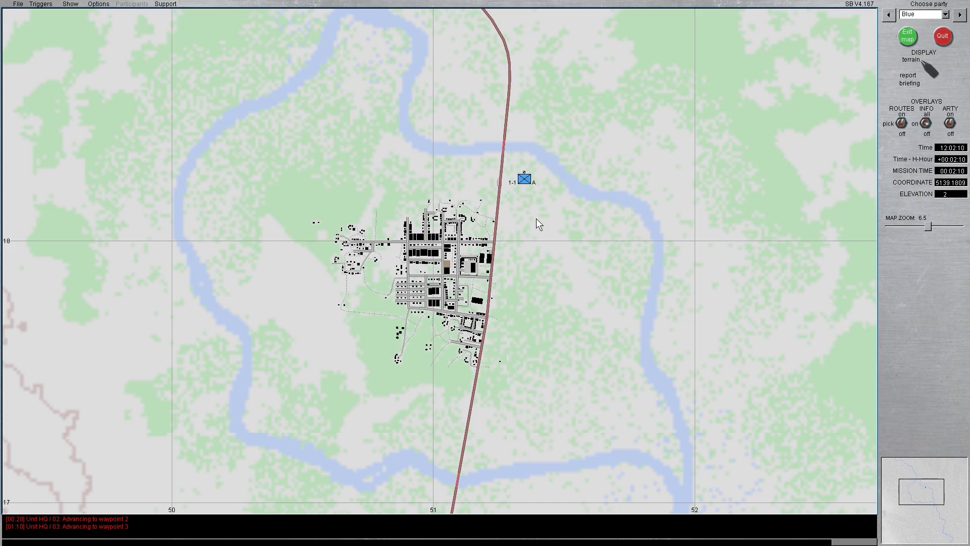
{"action": "mouse_move", "coordinate": [488, 261]}
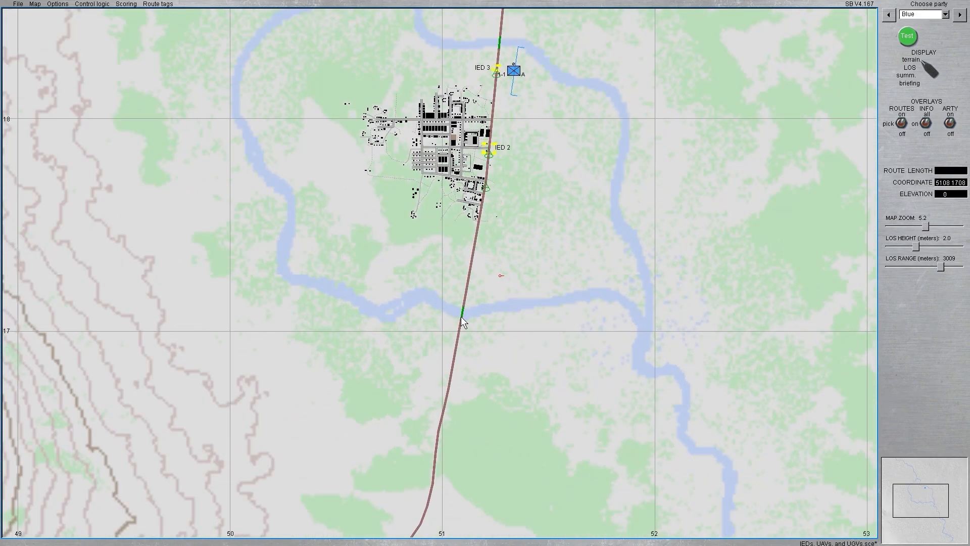
Quit the test to the editor and zoom in on the river bridge south of town.
{"action": "right_click", "coordinate": [463, 322]}
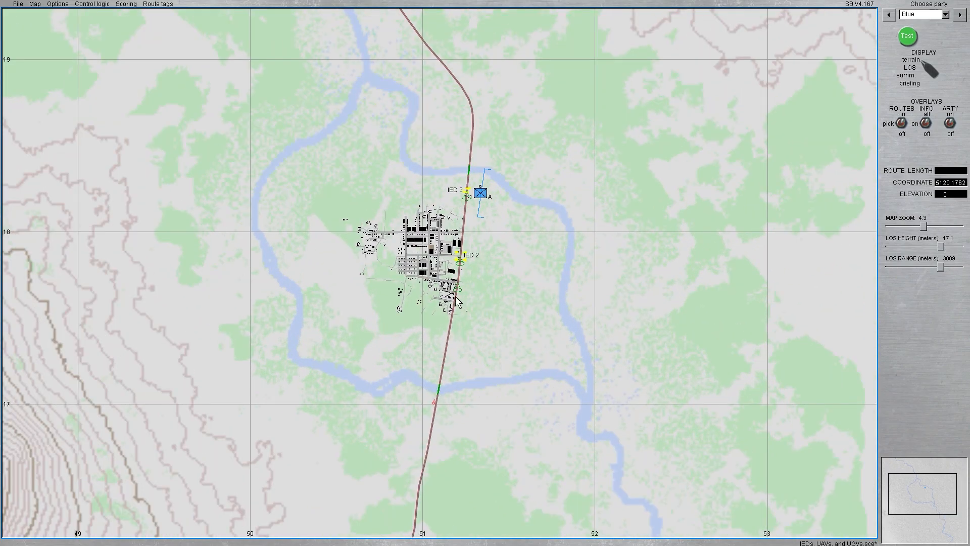
{"action": "left_click", "coordinate": [910, 60]}
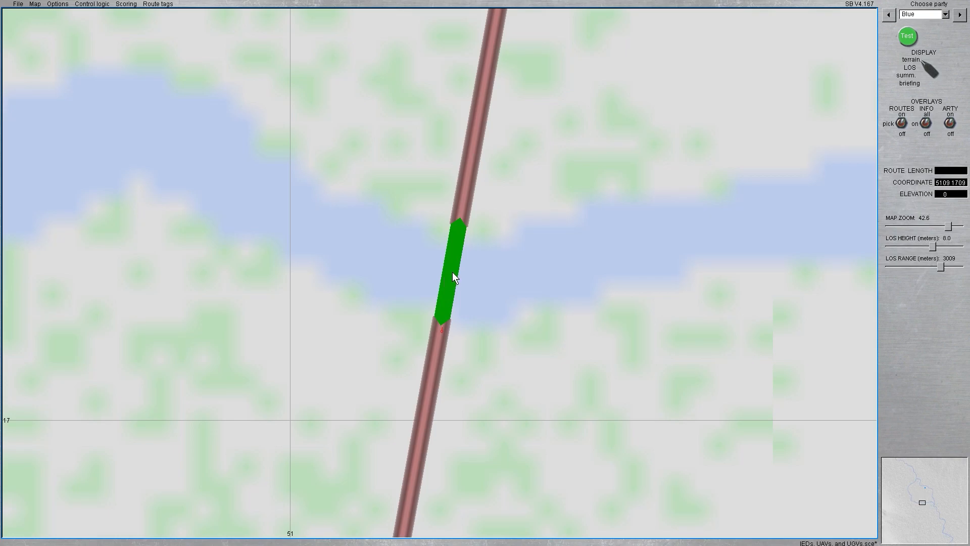
Place a 500lb Mk82 IED on the bridge that explodes after mission time 0:10.
{"action": "right_click", "coordinate": [455, 276]}
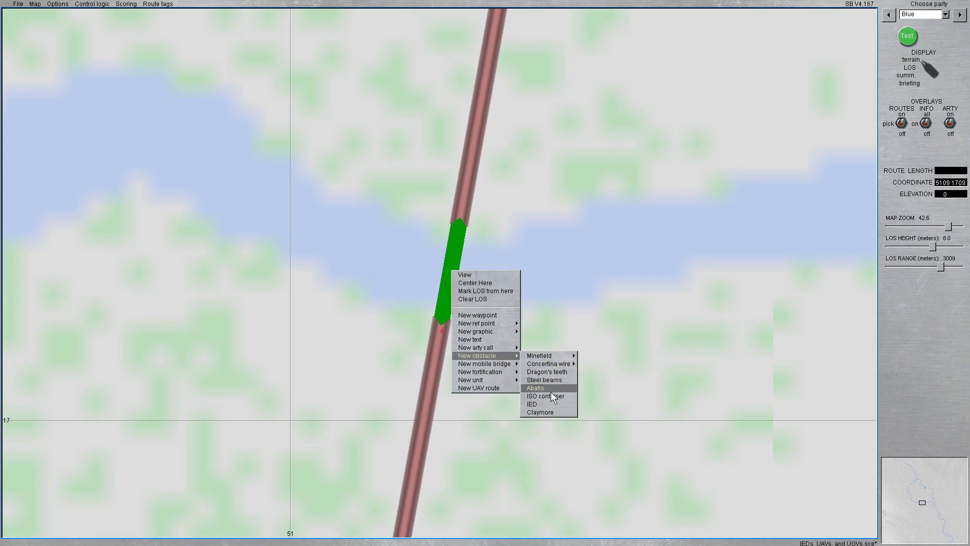
{"action": "left_click", "coordinate": [531, 404]}
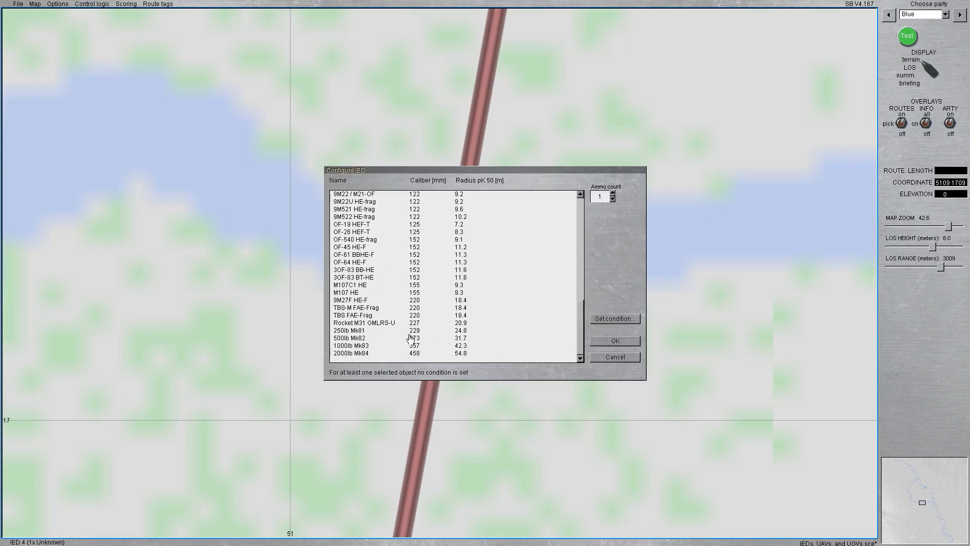
{"action": "left_click", "coordinate": [614, 318]}
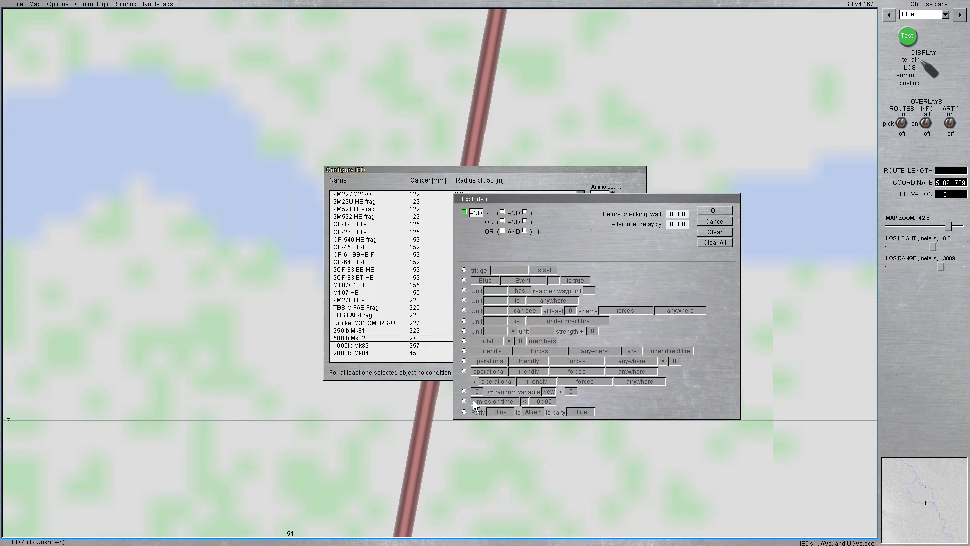
{"action": "left_click", "coordinate": [465, 400]}
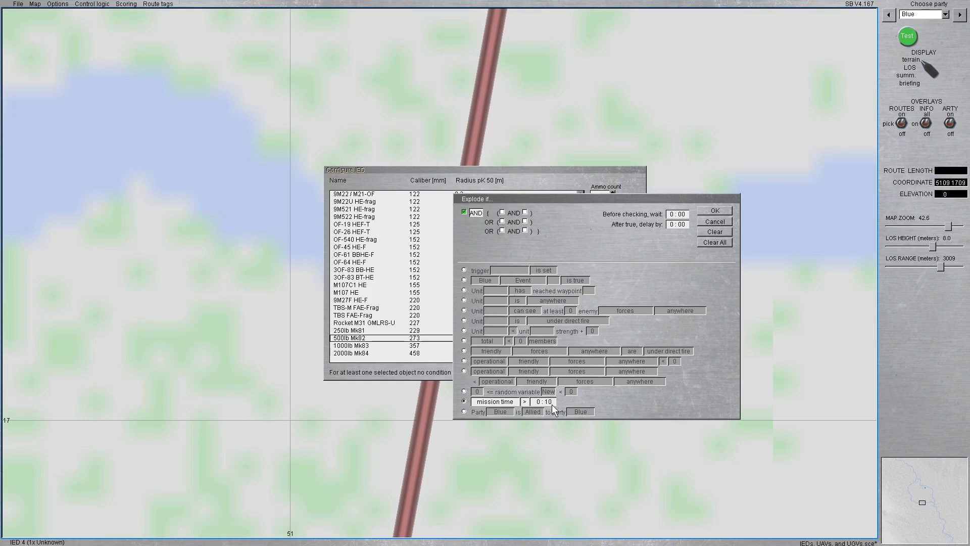
{"action": "left_click", "coordinate": [715, 210]}
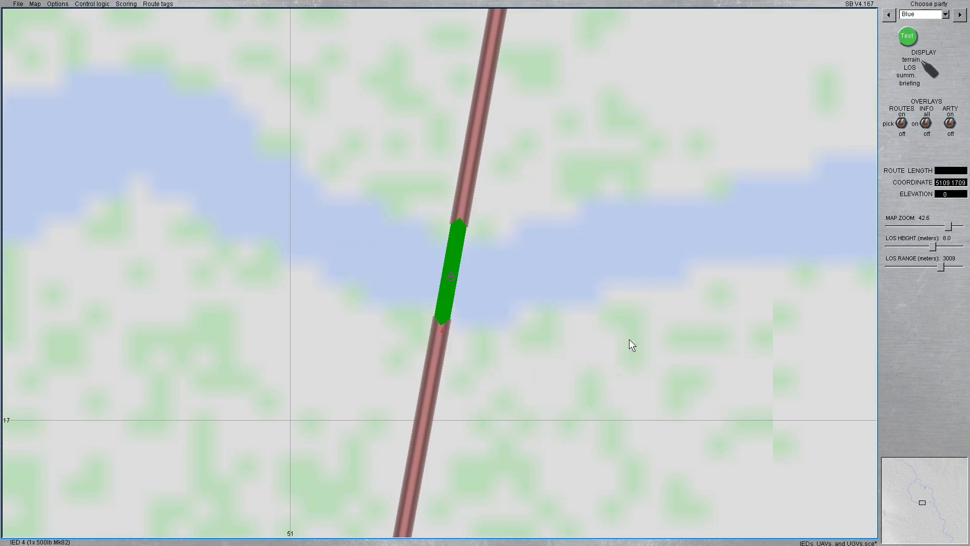
{"action": "scroll", "scroll_direction": "down", "scroll_amount": 3}
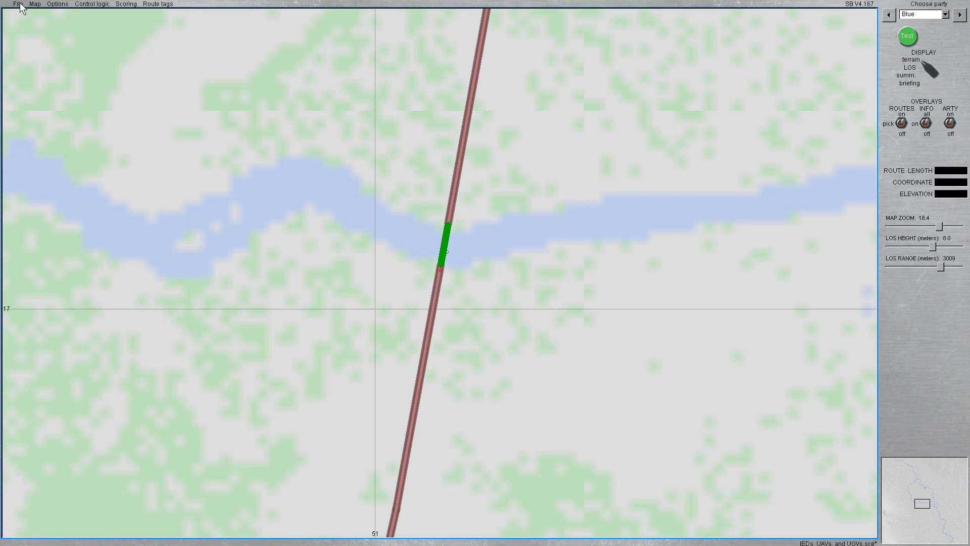